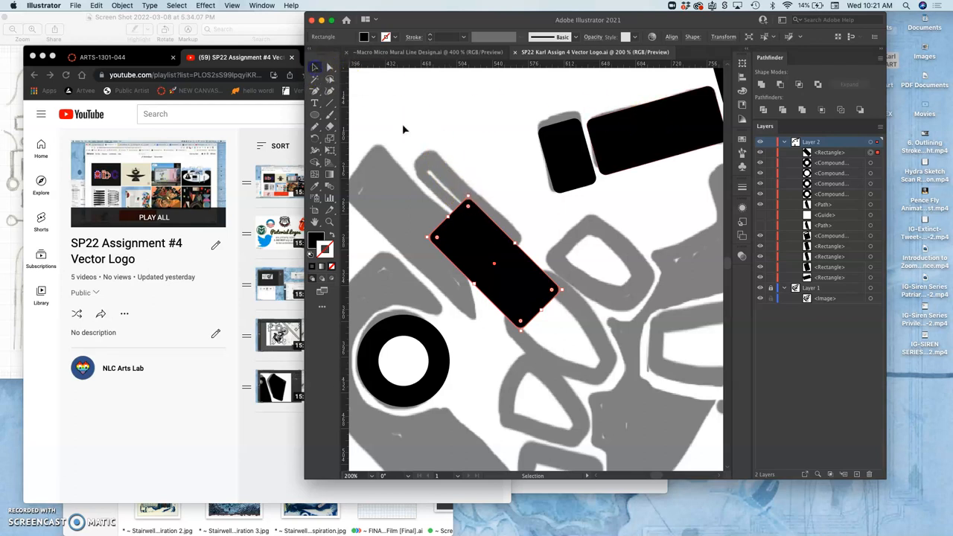
# Step: Lengthen the black rectangle along the diagonal and narrow it into a long bar over the slide
pyautogui.moveTo(467, 205); pyautogui.dragTo(436, 152)
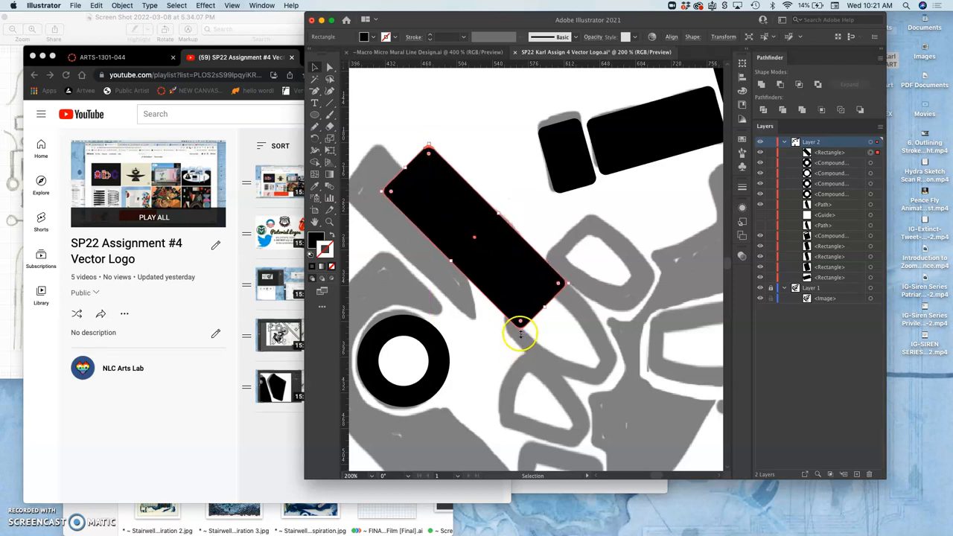
pyautogui.moveTo(521, 334); pyautogui.dragTo(506, 259)
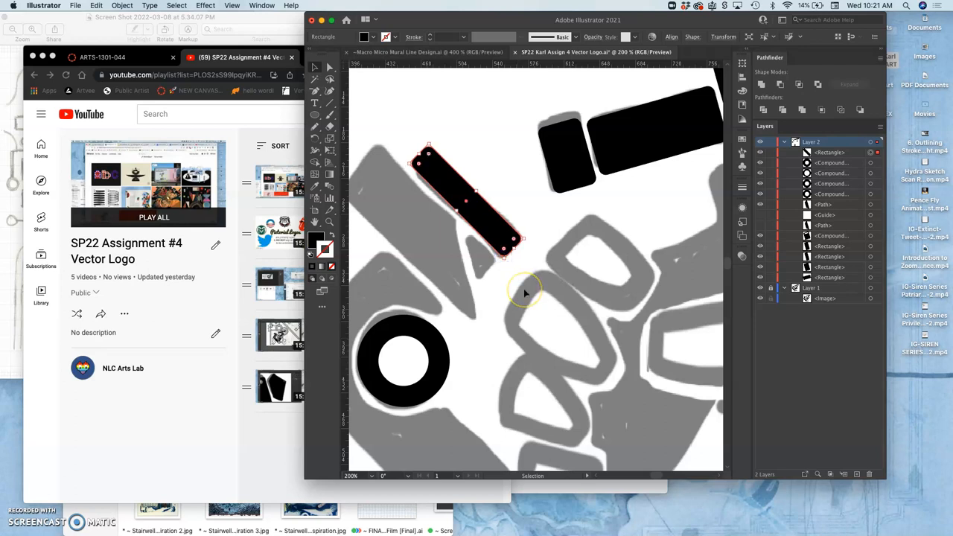
pyautogui.moveTo(495, 237)
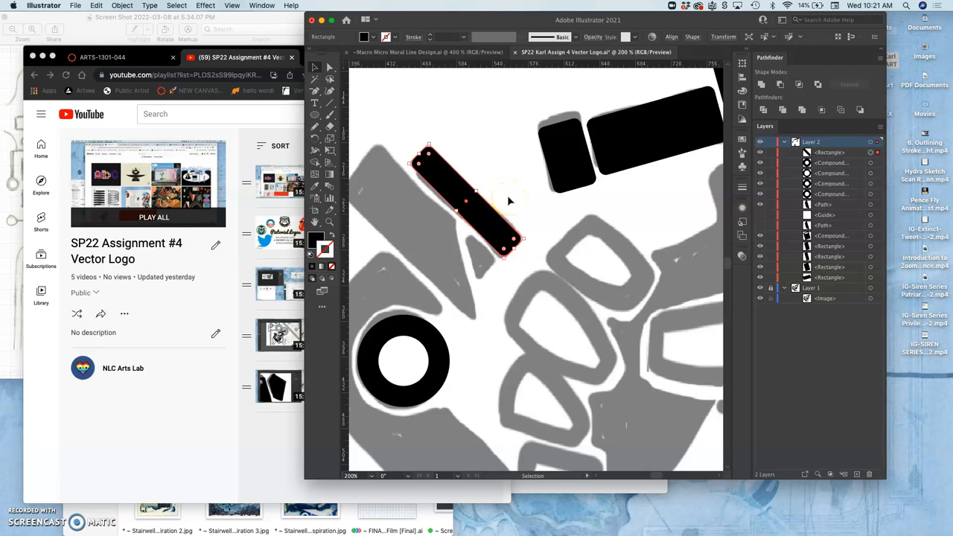
pyautogui.moveTo(457, 247)
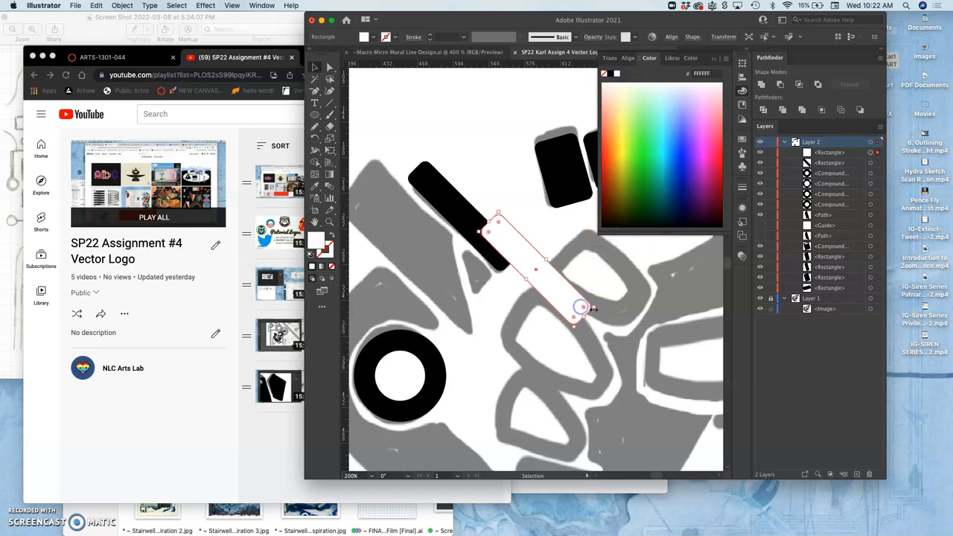
# Step: Draw a thin rectangle inside the bar and size it into a lengthwise slot reaching the lower end
pyautogui.moveTo(583, 307); pyautogui.dragTo(552, 288)
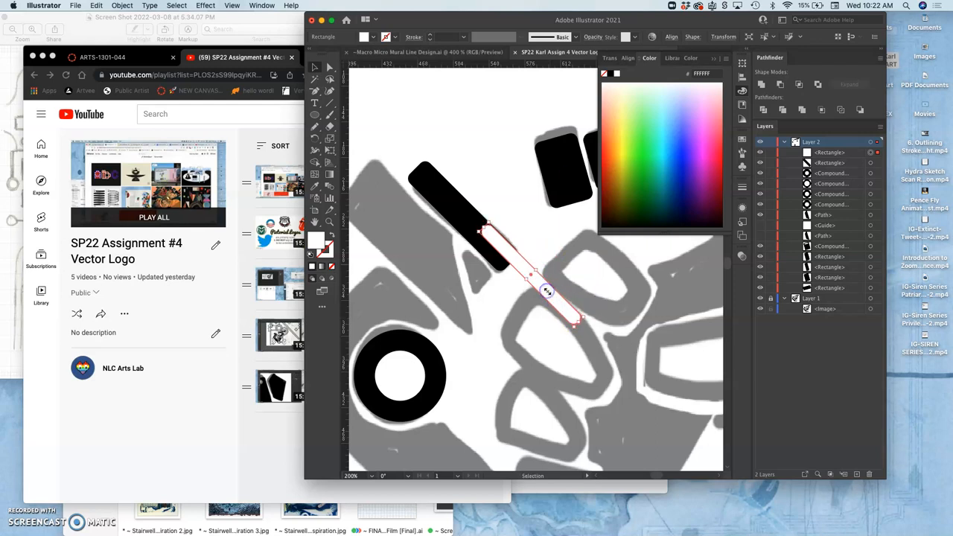
pyautogui.moveTo(548, 290); pyautogui.dragTo(550, 295)
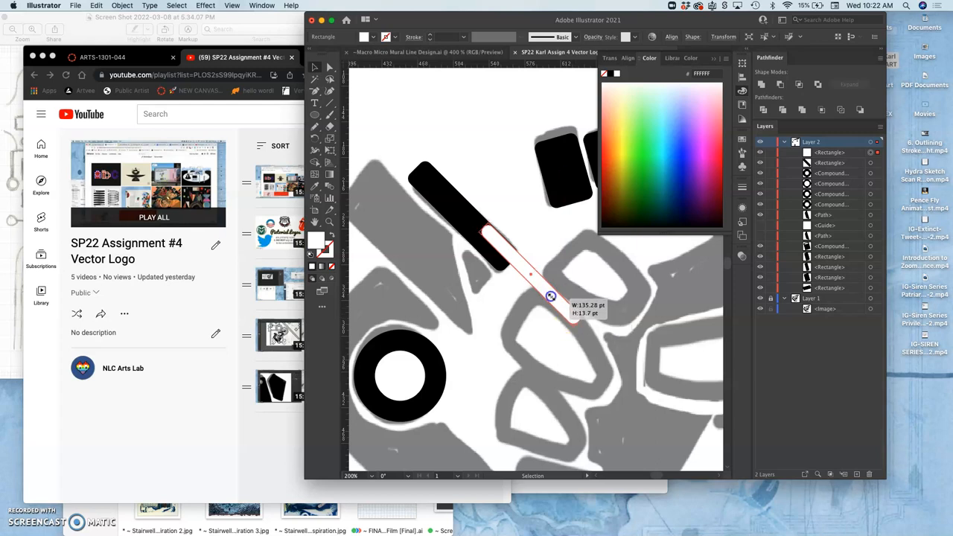
pyautogui.moveTo(551, 295); pyautogui.dragTo(482, 238)
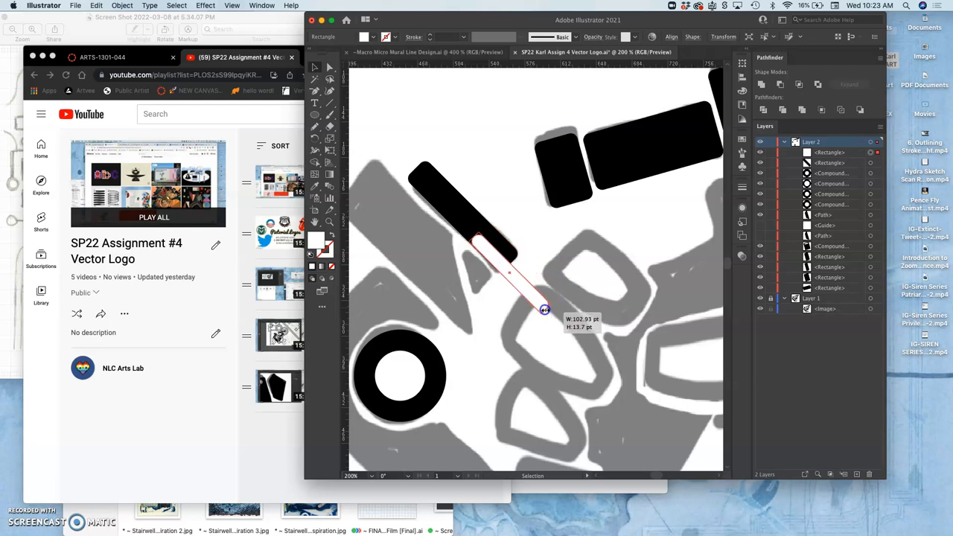
pyautogui.moveTo(543, 308); pyautogui.dragTo(498, 253)
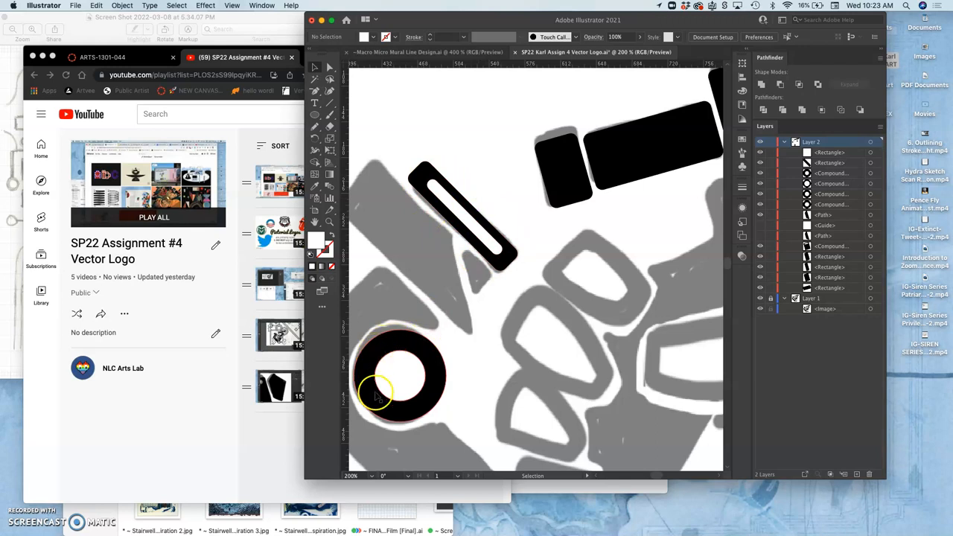
pyautogui.moveTo(409, 359)
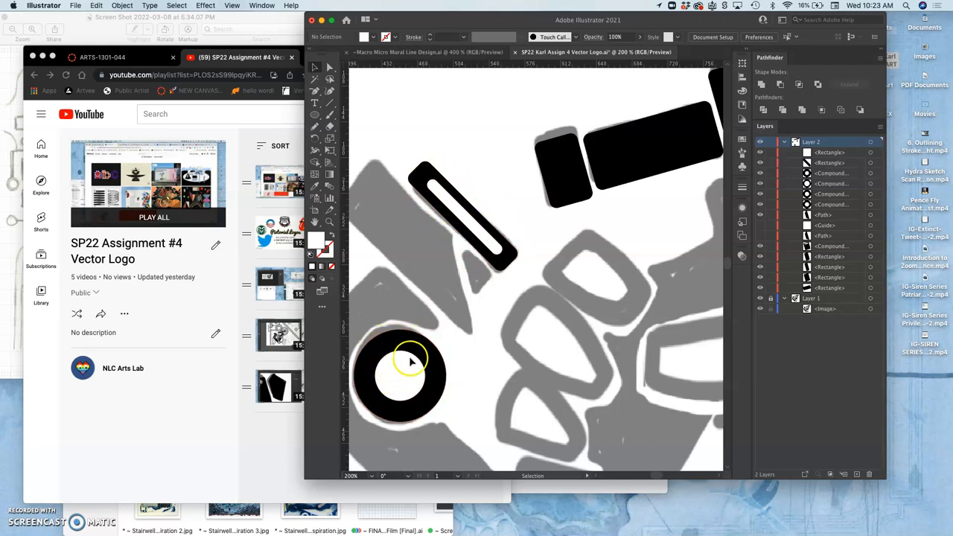
pyautogui.moveTo(490, 252)
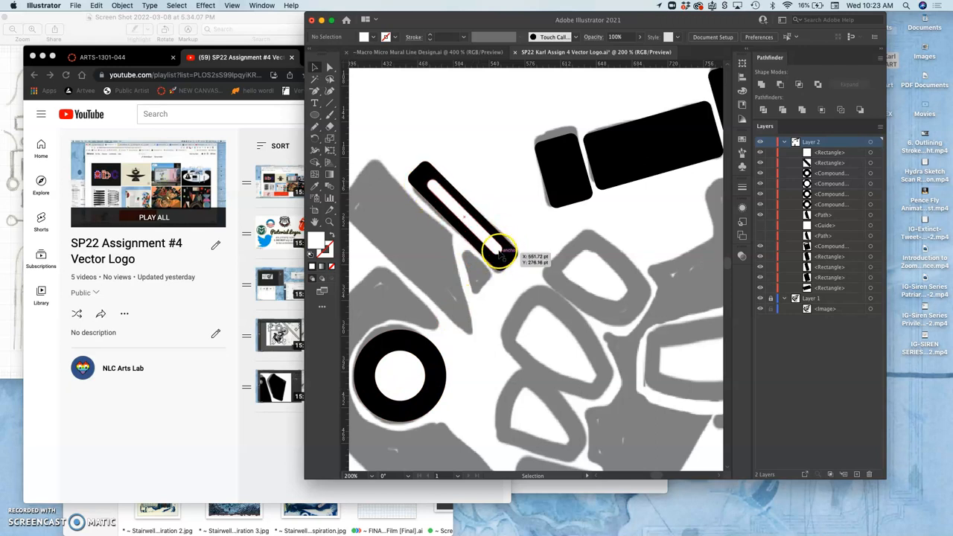
pyautogui.moveTo(499, 250); pyautogui.dragTo(458, 211)
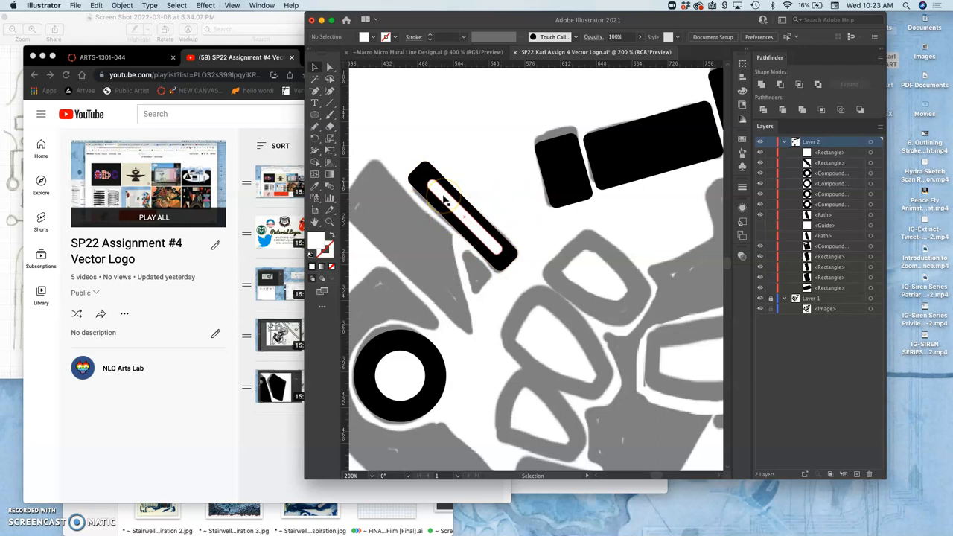
# Step: Subtract the slot from the black bar with Pathfinder Minus Front, leaving a compound path with a hole
pyautogui.click(454, 216)
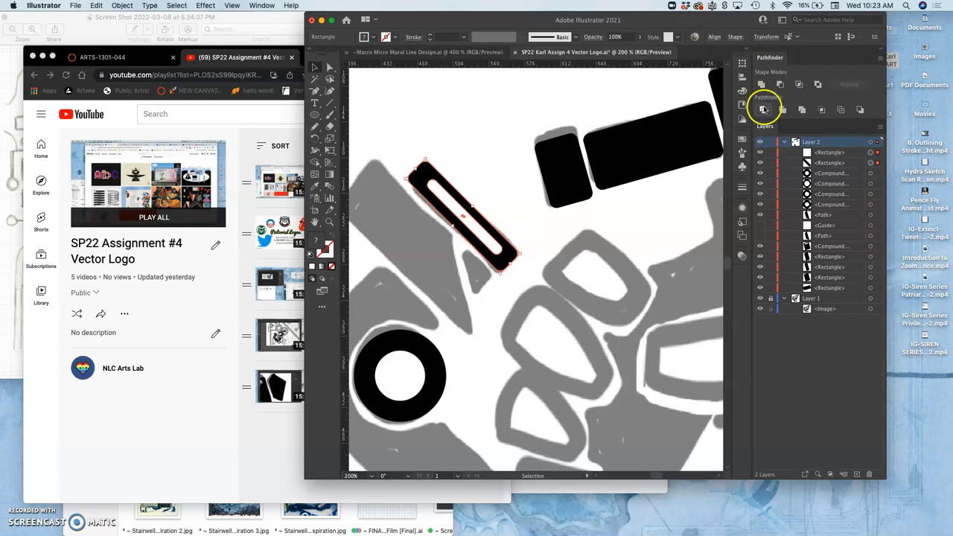
pyautogui.moveTo(782, 85)
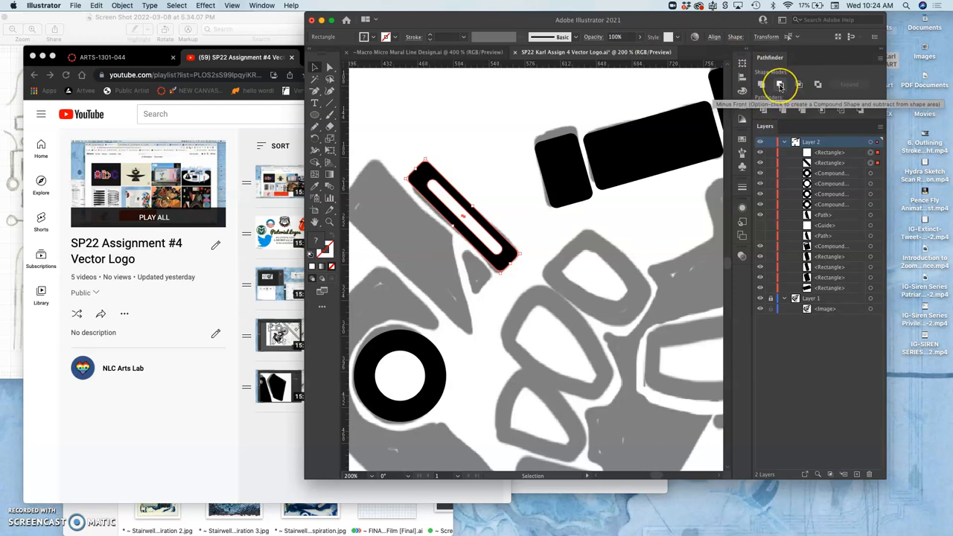
pyautogui.click(780, 84)
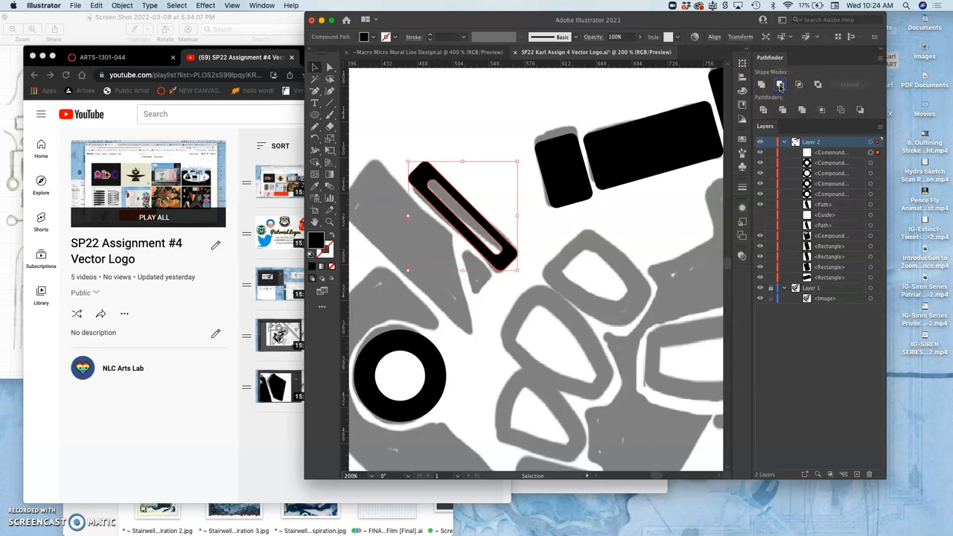
pyautogui.click(262, 6)
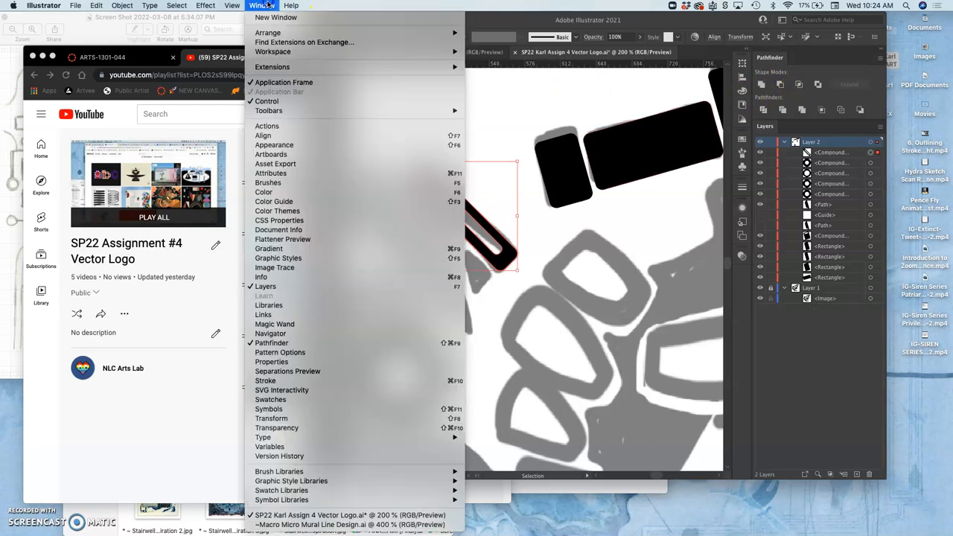
pyautogui.moveTo(270, 342)
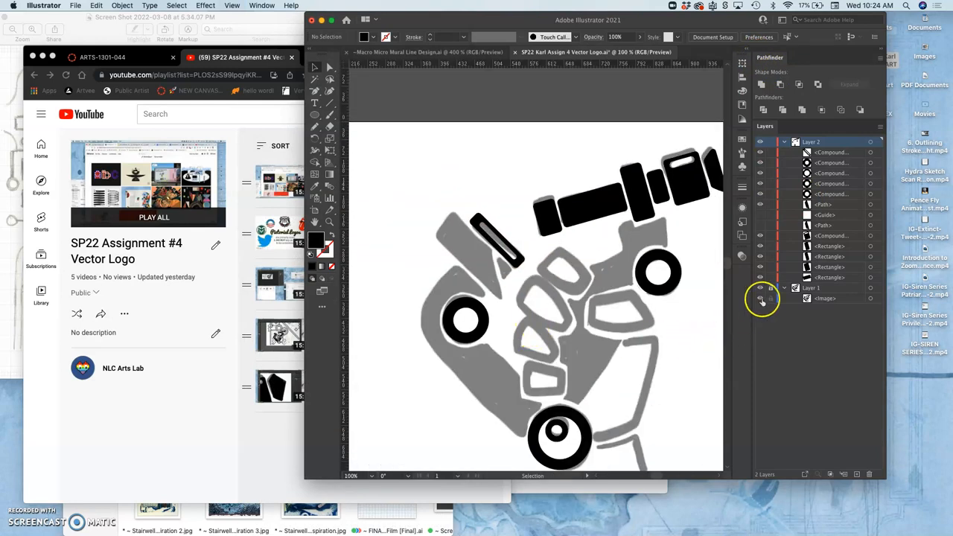
pyautogui.click(760, 287)
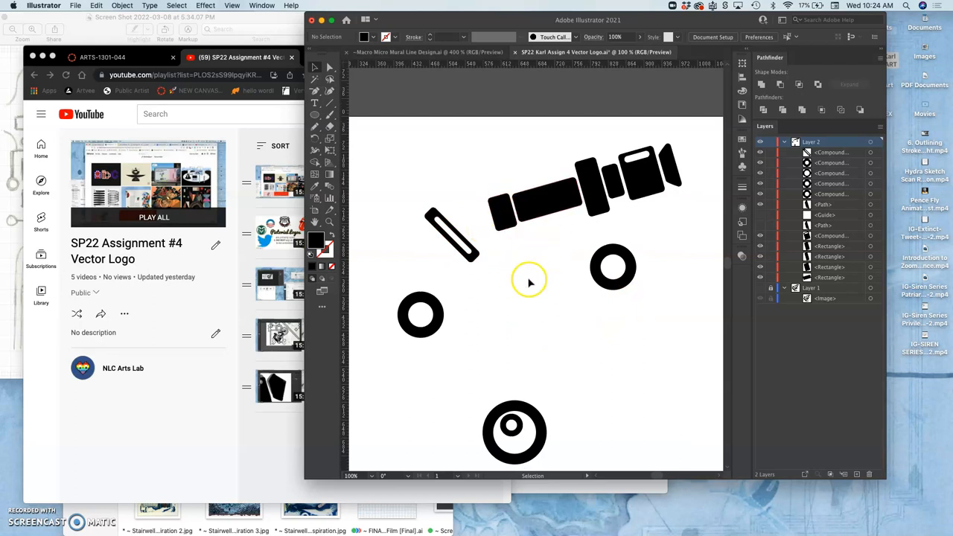
pyautogui.moveTo(515, 244)
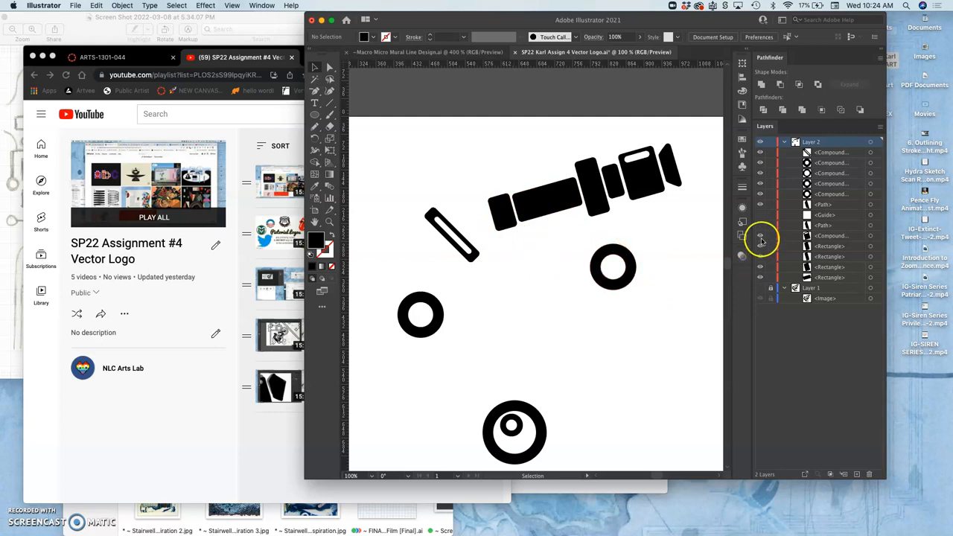
pyautogui.click(759, 288)
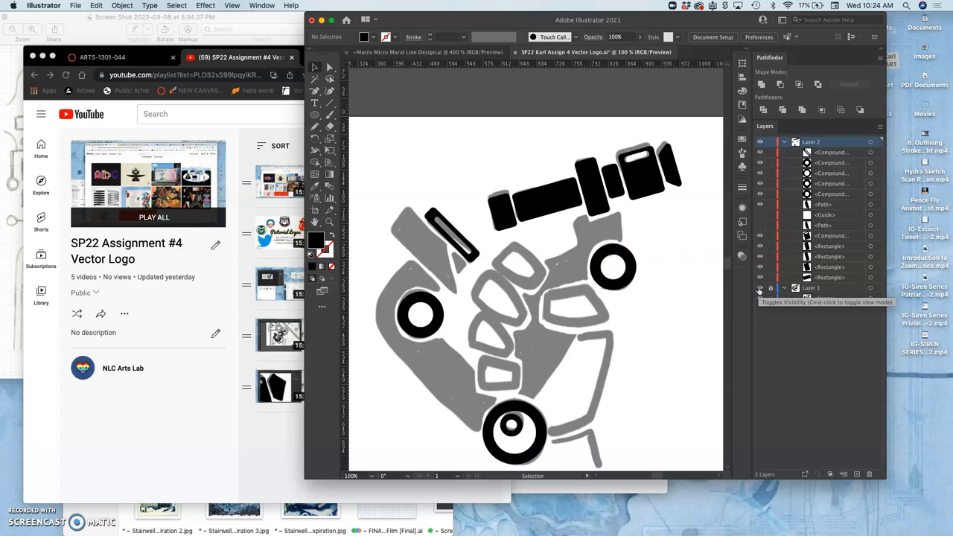
pyautogui.click(756, 286)
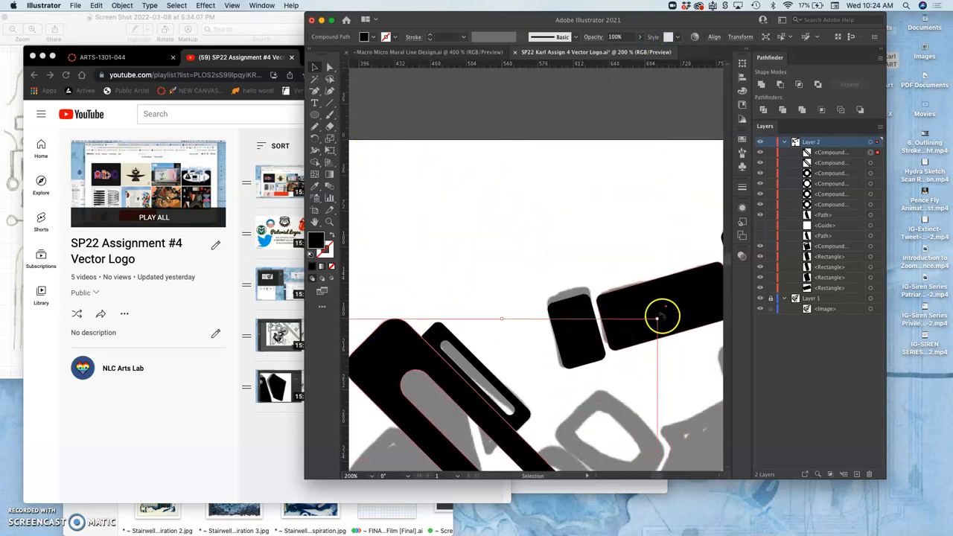
# Step: Duplicate the slotted bar and enlarge the copy along the sketch's gray diagonal arm
pyautogui.moveTo(660, 315); pyautogui.dragTo(646, 324)
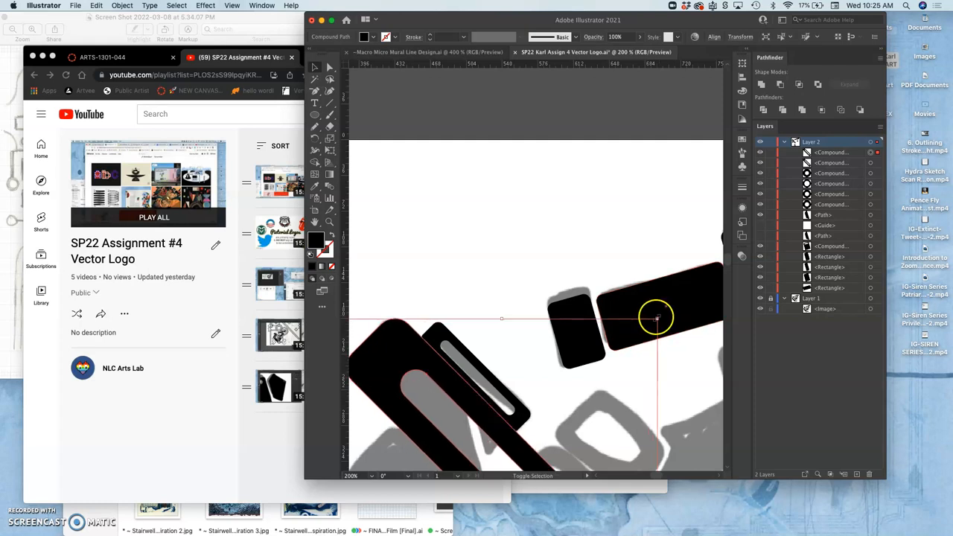
pyautogui.moveTo(655, 315); pyautogui.dragTo(610, 345)
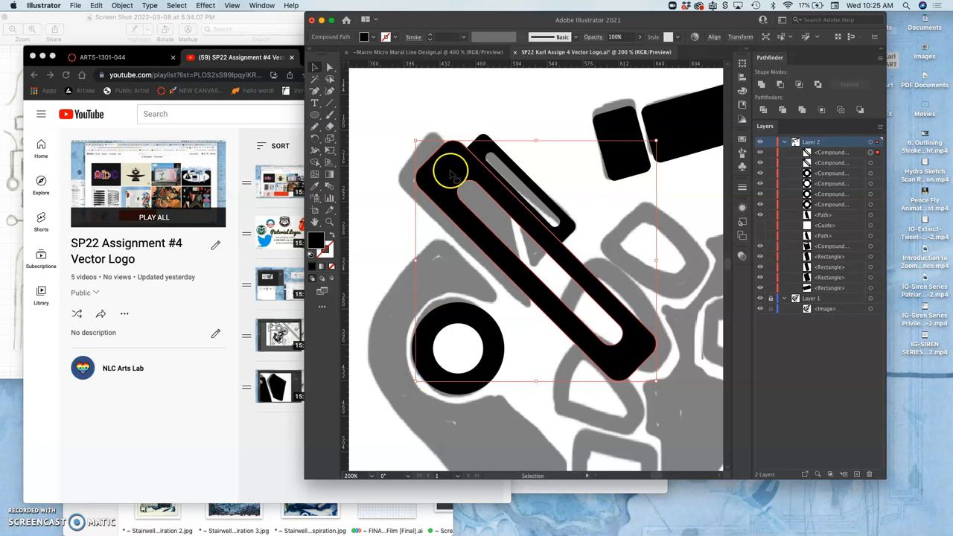
pyautogui.moveTo(449, 171); pyautogui.dragTo(433, 170)
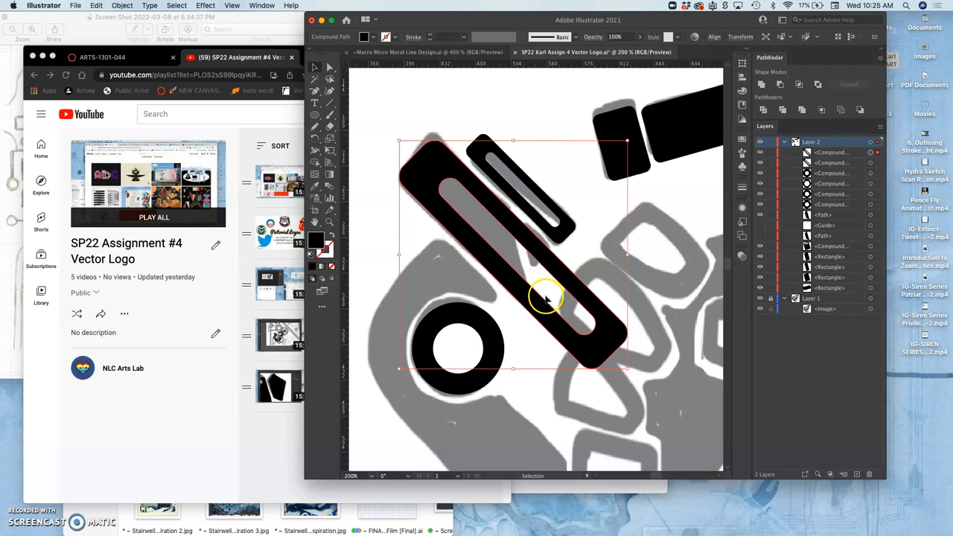
pyautogui.moveTo(474, 196)
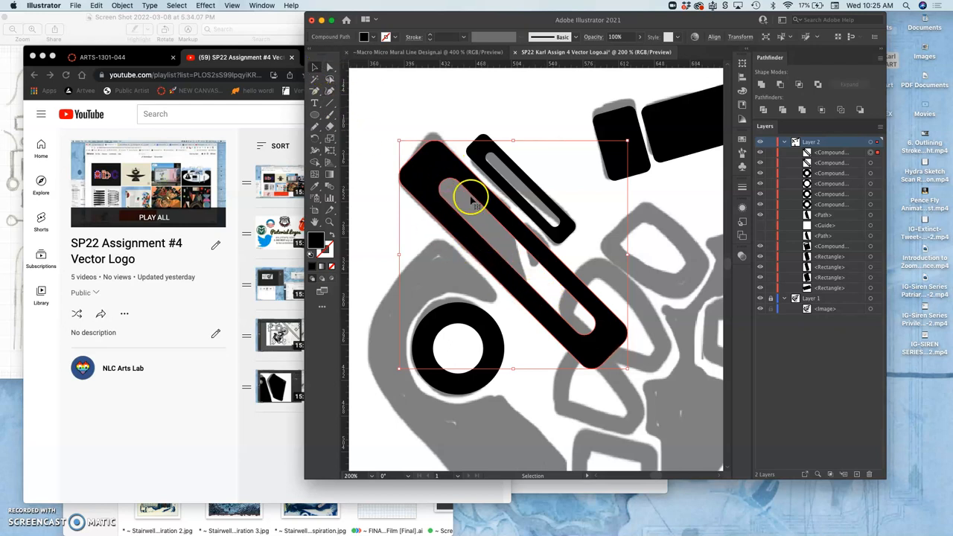
pyautogui.moveTo(478, 226)
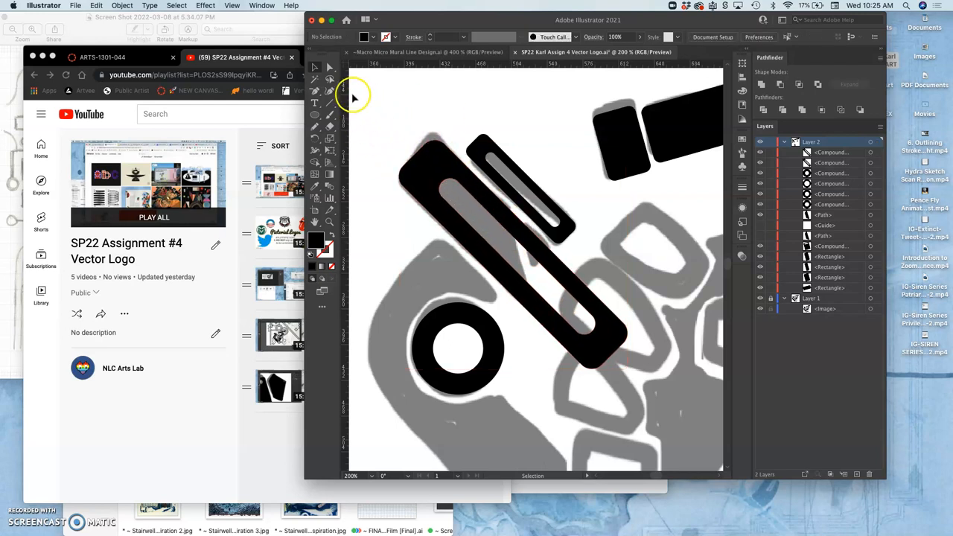
# Step: Delete the inner slot's anchor points so the larger bar becomes solid black
pyautogui.click(327, 68)
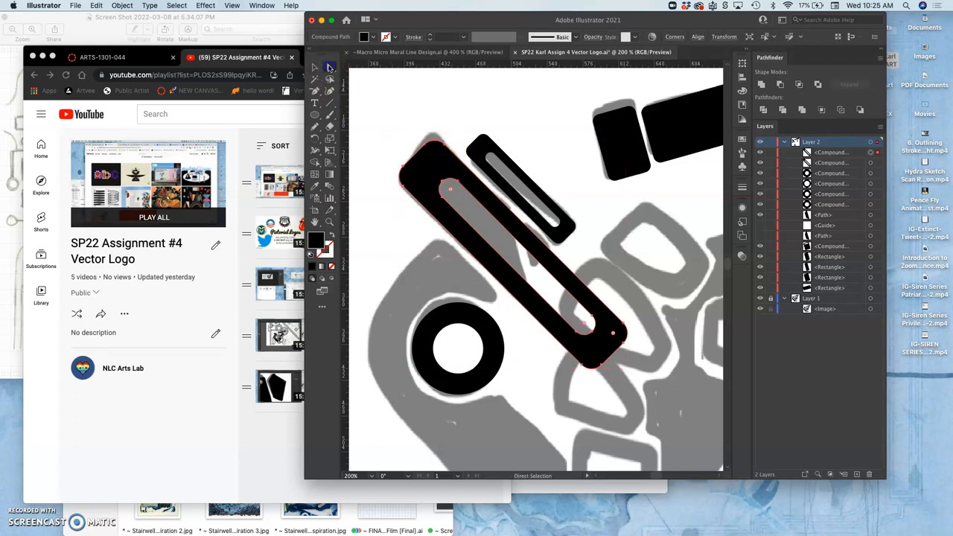
pyautogui.moveTo(536, 269)
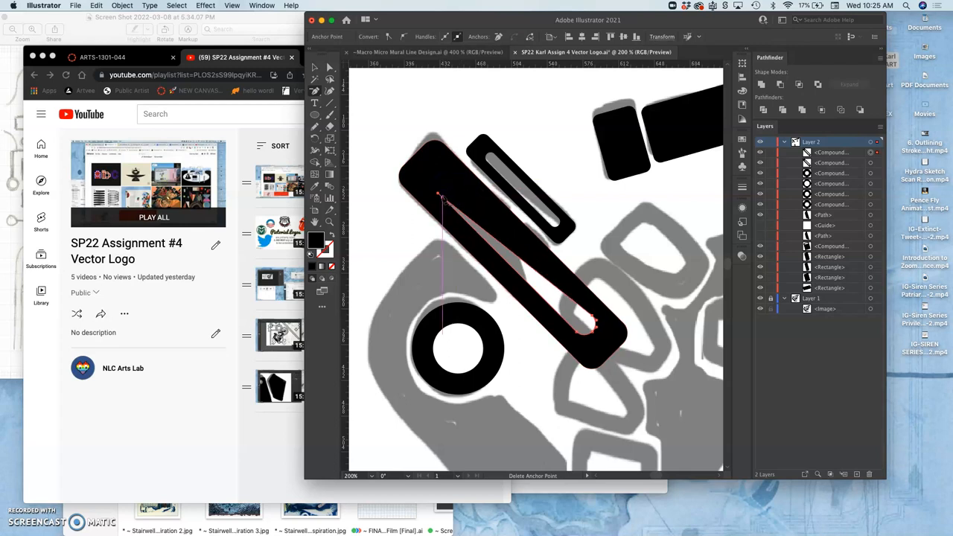
pyautogui.click(593, 333)
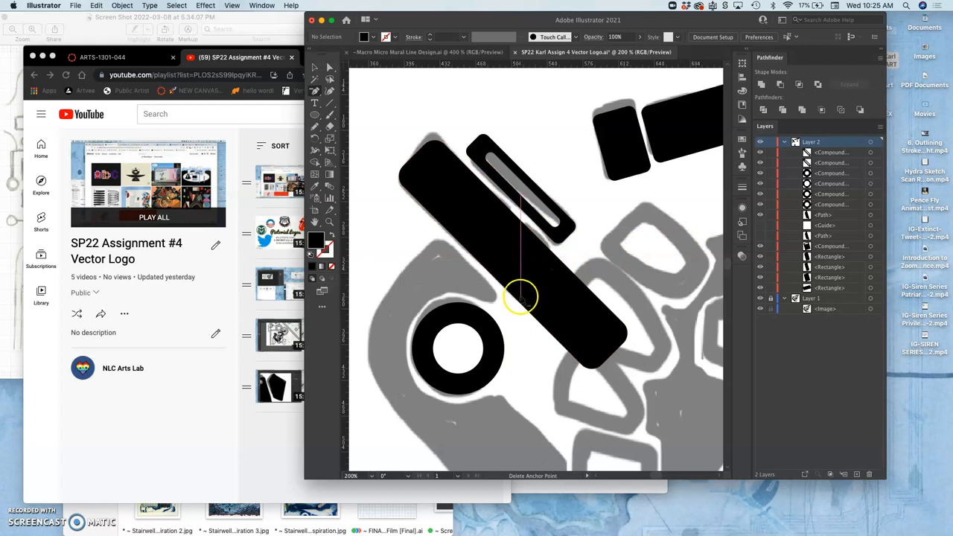
pyautogui.moveTo(613, 95)
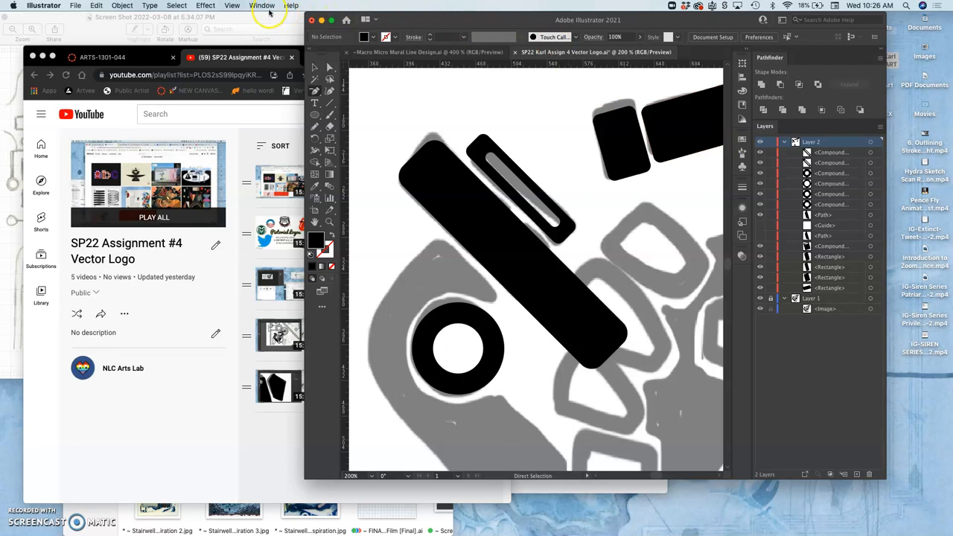
pyautogui.click(262, 6)
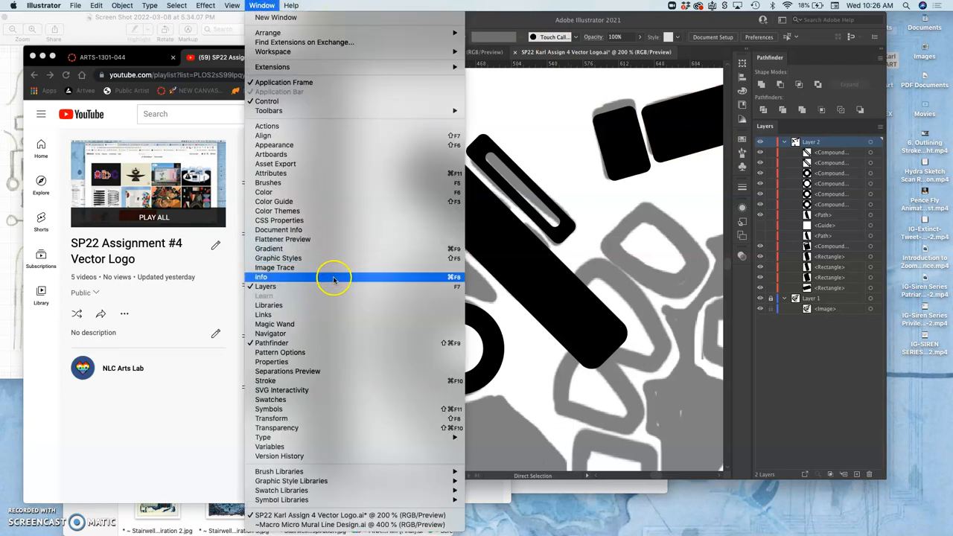
pyautogui.moveTo(300, 201)
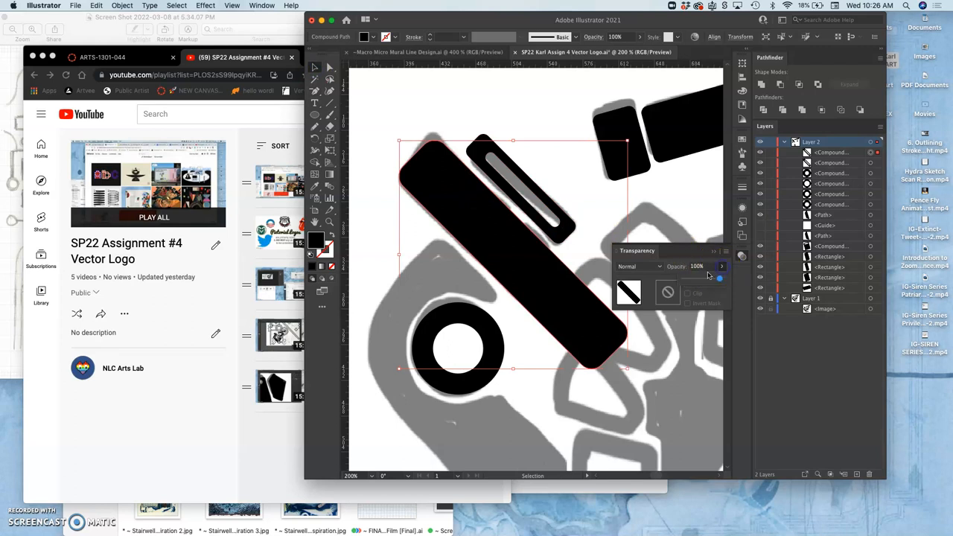
# Step: Set the larger bar's opacity to 50% and add an anchor point on its edge for reshaping
pyautogui.moveTo(719, 278); pyautogui.dragTo(700, 279)
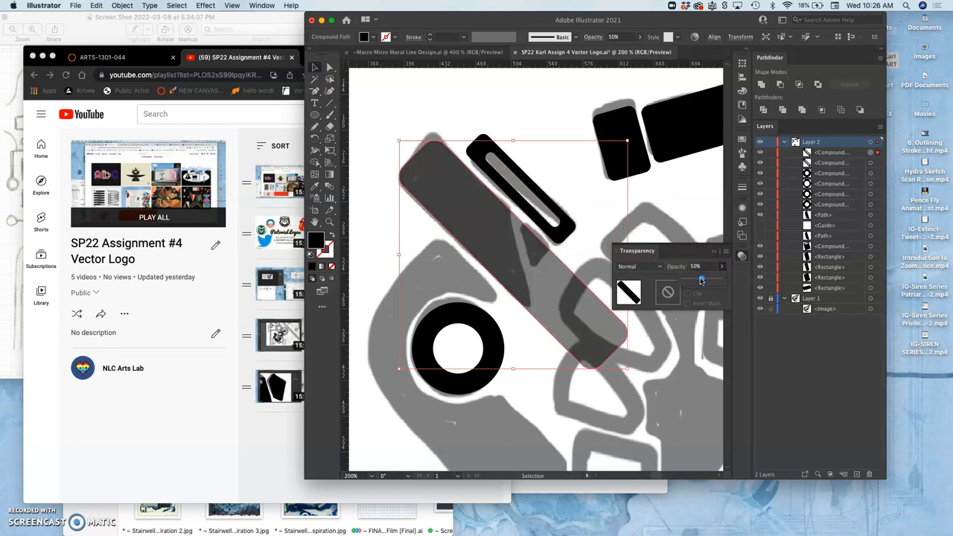
pyautogui.click(623, 339)
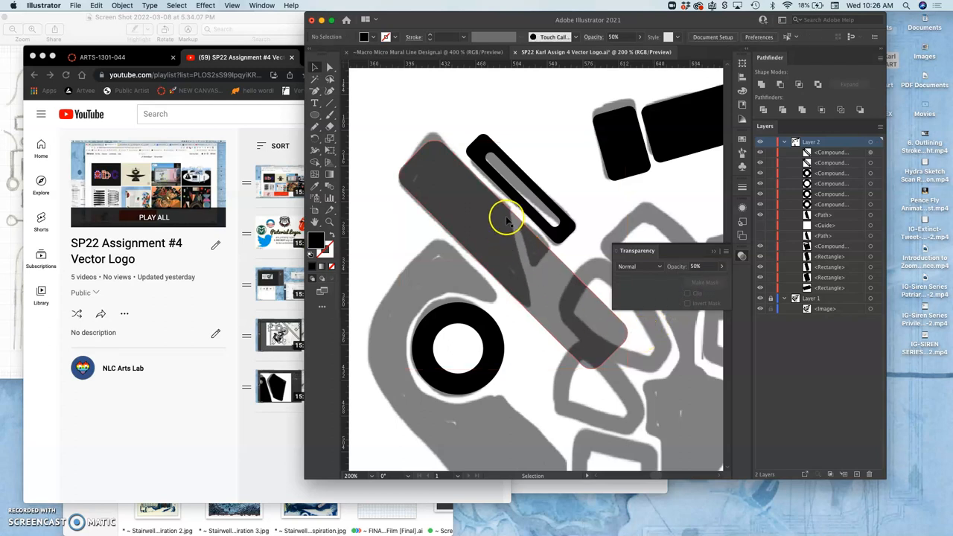
pyautogui.click(316, 91)
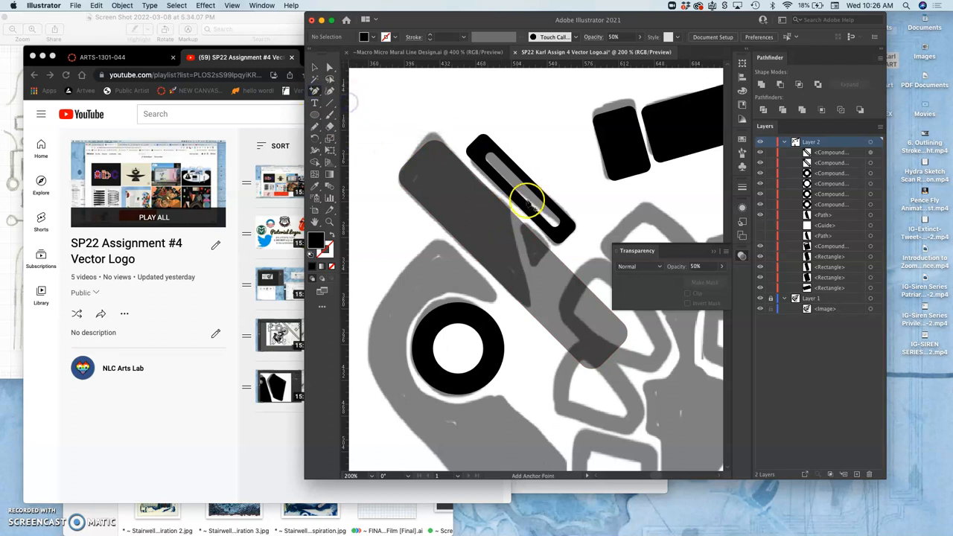
pyautogui.click(512, 214)
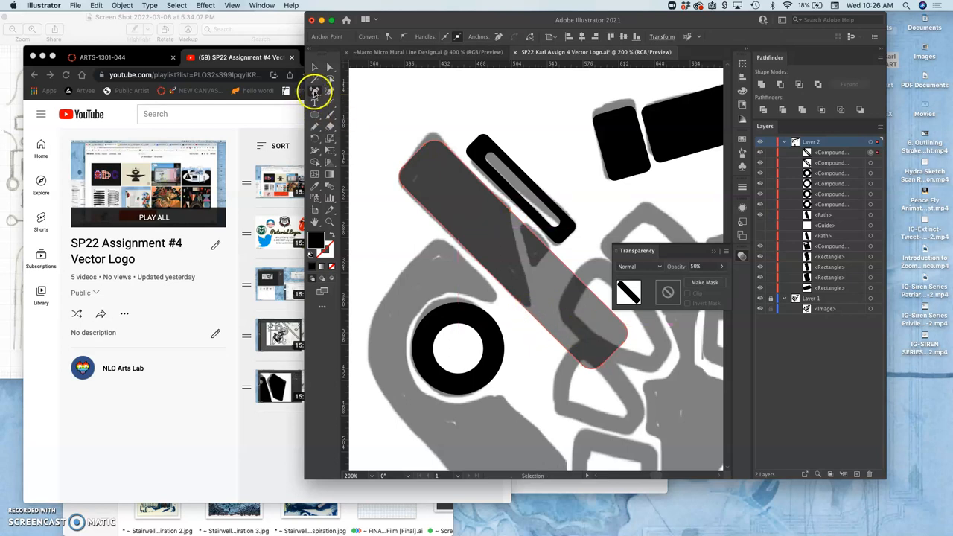
pyautogui.click(315, 116)
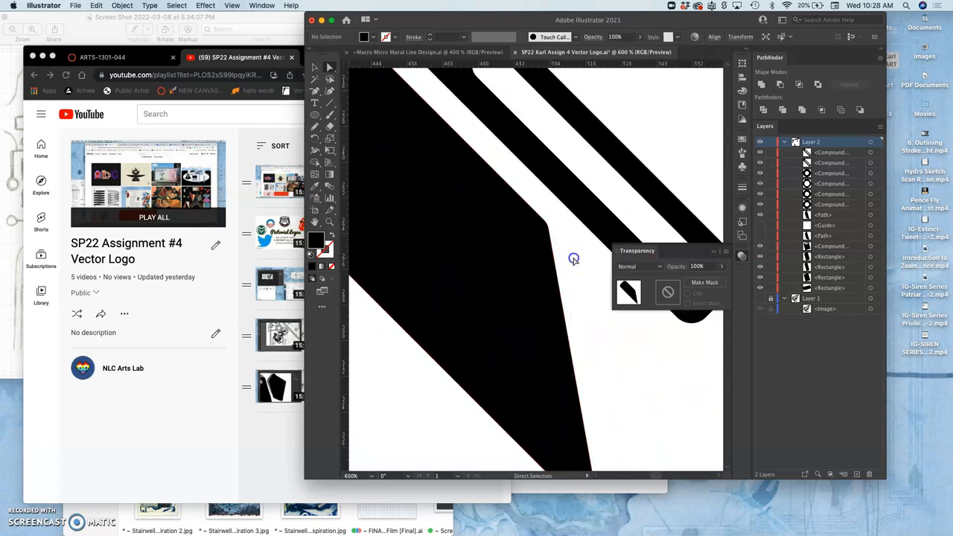
# Step: Adjust a remaining anchor point so the shortened bar ends in an angled point
pyautogui.click(533, 232)
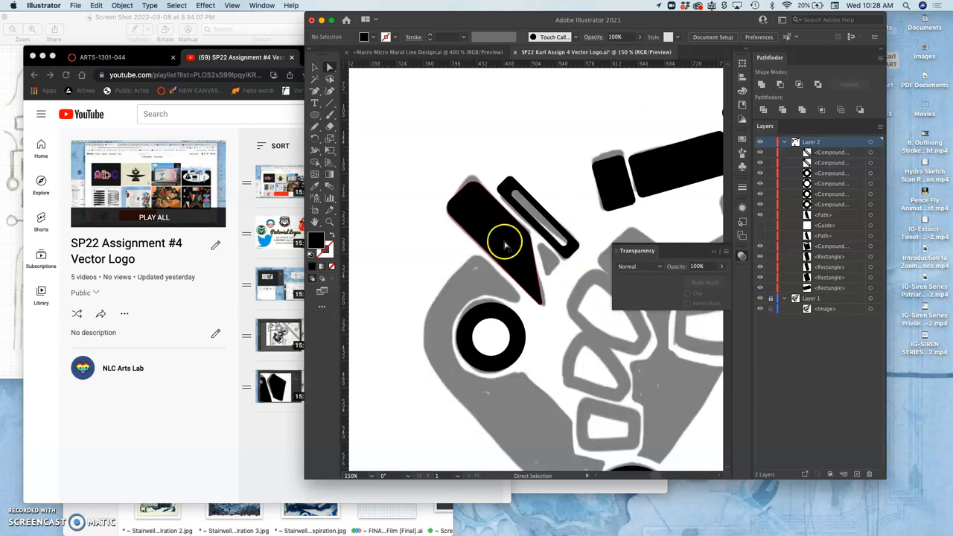
# Step: Reflect the pasted pointed piece across the vertical axis so its tip faces the ring
pyautogui.click(504, 244)
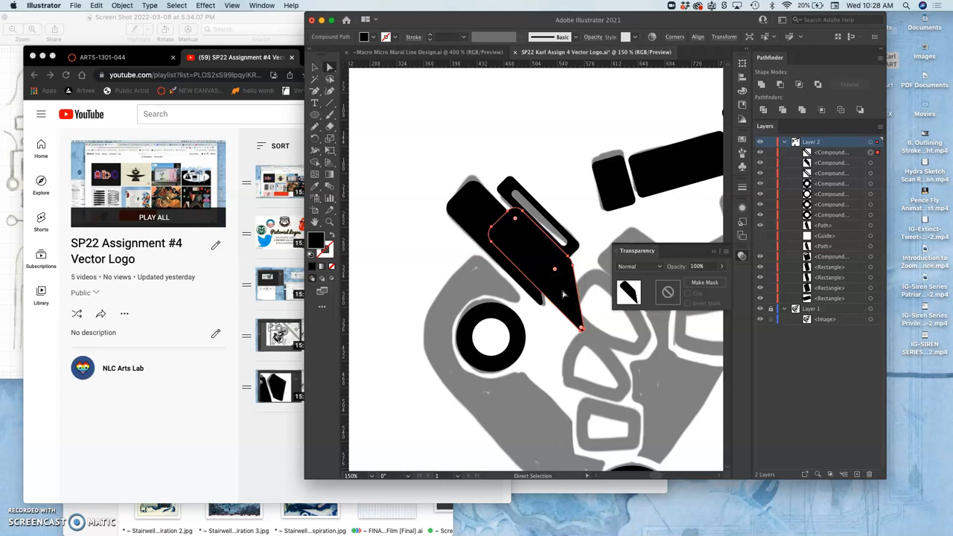
pyautogui.rightClick(563, 292)
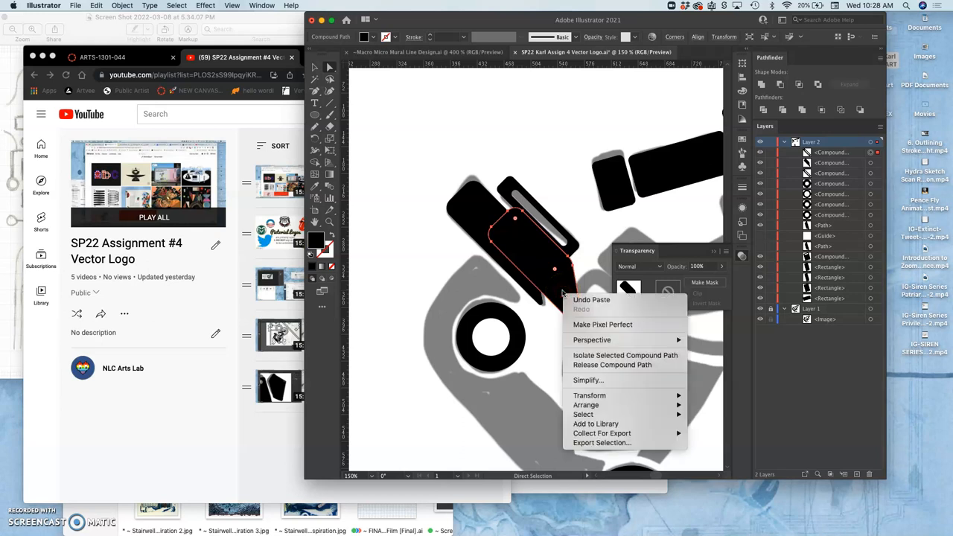
pyautogui.moveTo(589, 396)
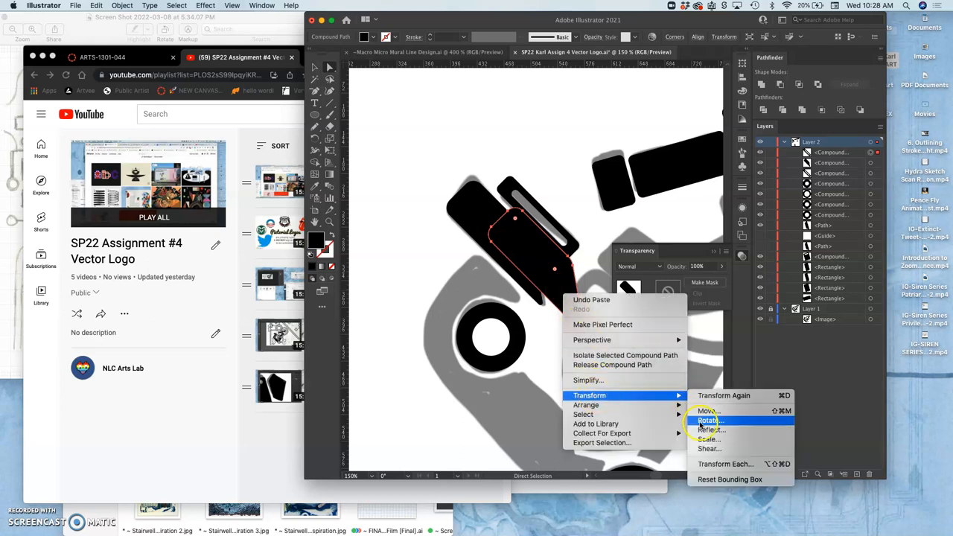
pyautogui.click(711, 432)
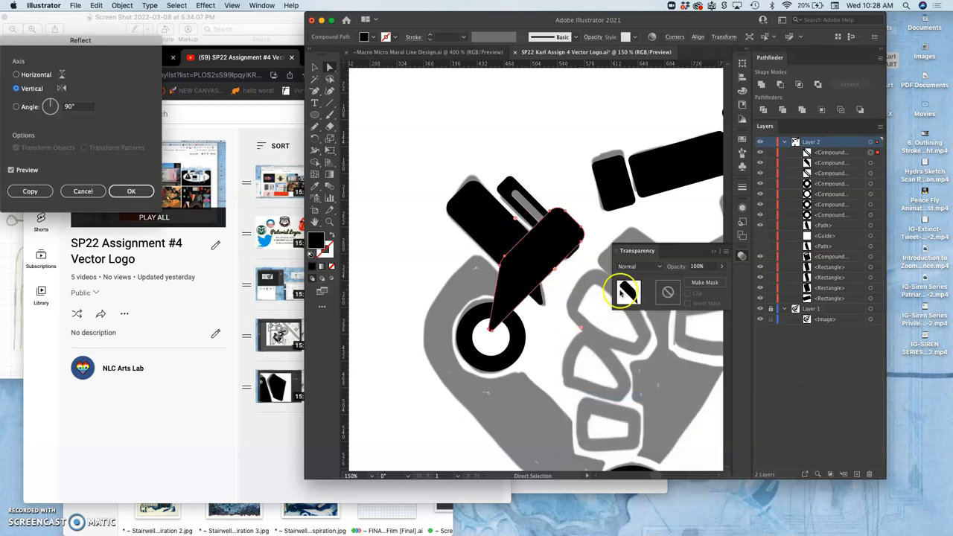
pyautogui.moveTo(572, 235)
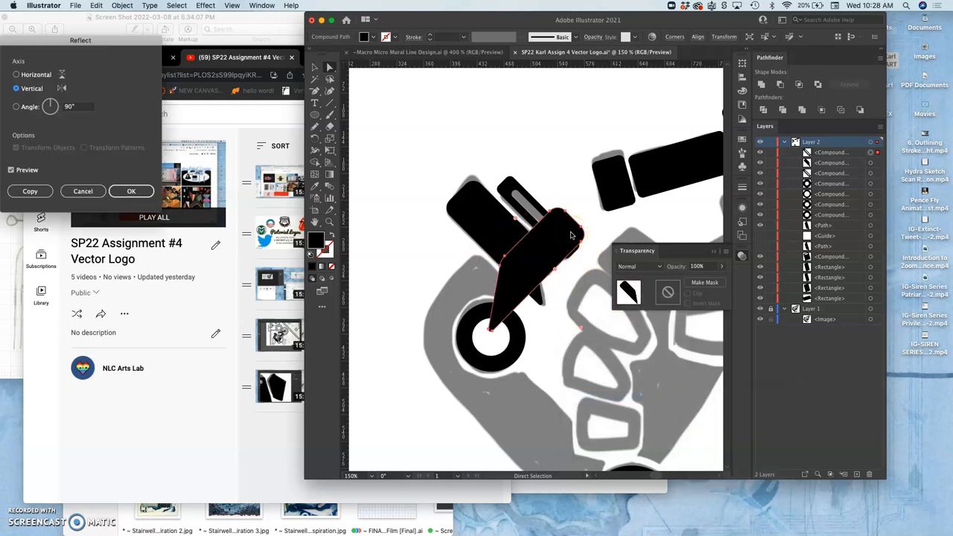
pyautogui.click(14, 74)
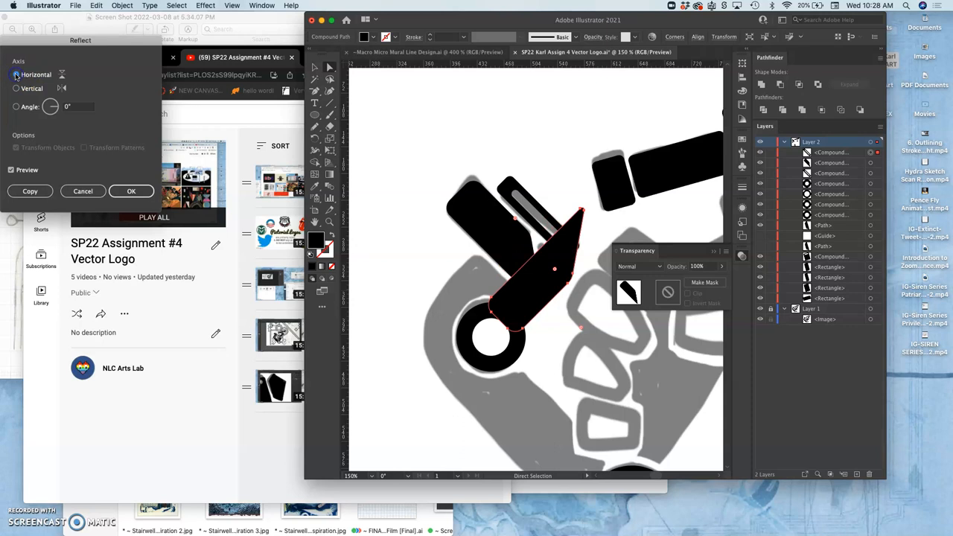
pyautogui.click(15, 89)
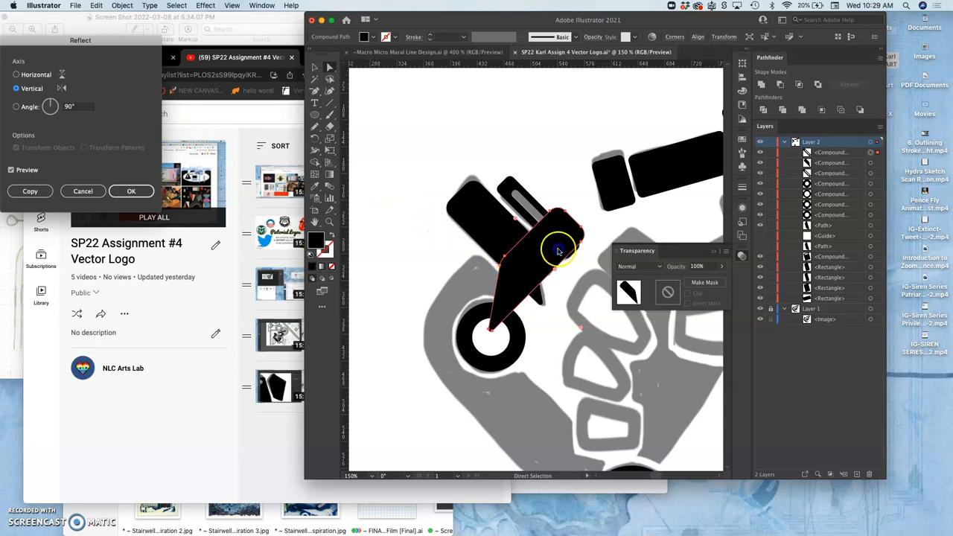
pyautogui.click(131, 191)
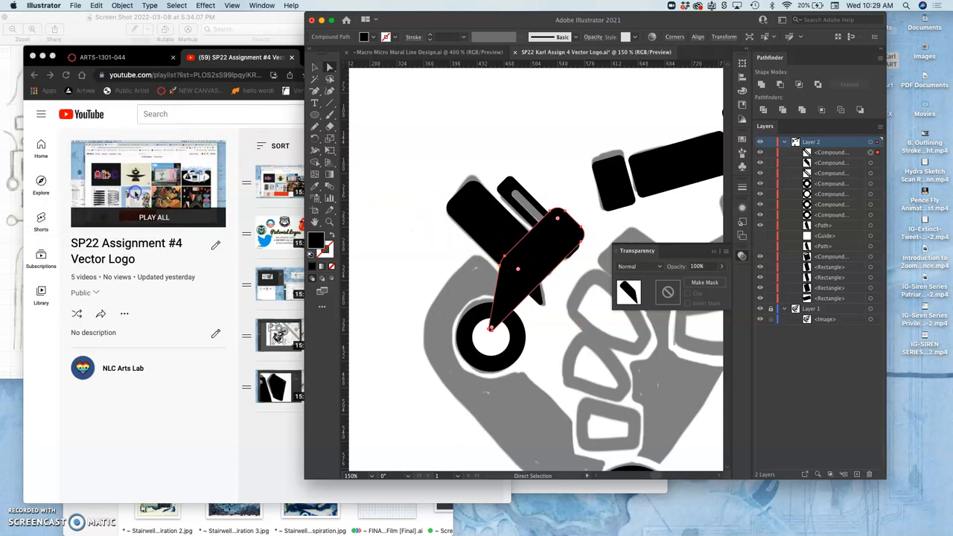
# Step: Rotate and shrink the mirrored piece, then place it on the sketch's bent arm
pyautogui.moveTo(514, 268); pyautogui.dragTo(607, 207)
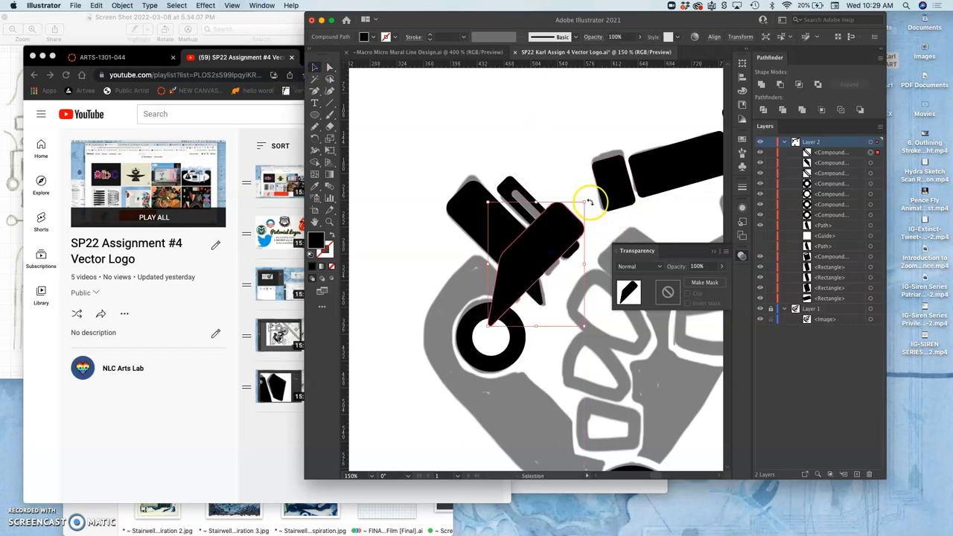
pyautogui.moveTo(587, 201); pyautogui.dragTo(609, 324)
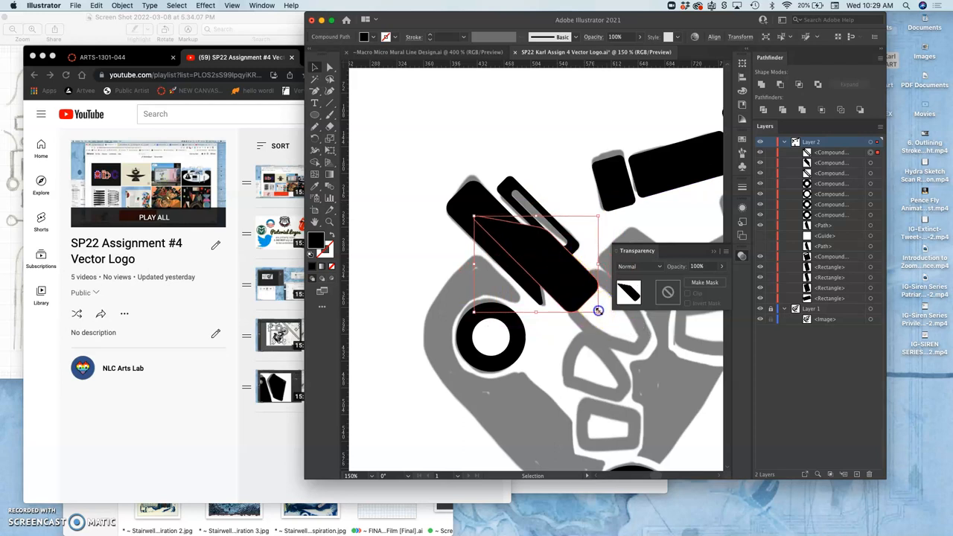
pyautogui.moveTo(599, 311); pyautogui.dragTo(532, 262)
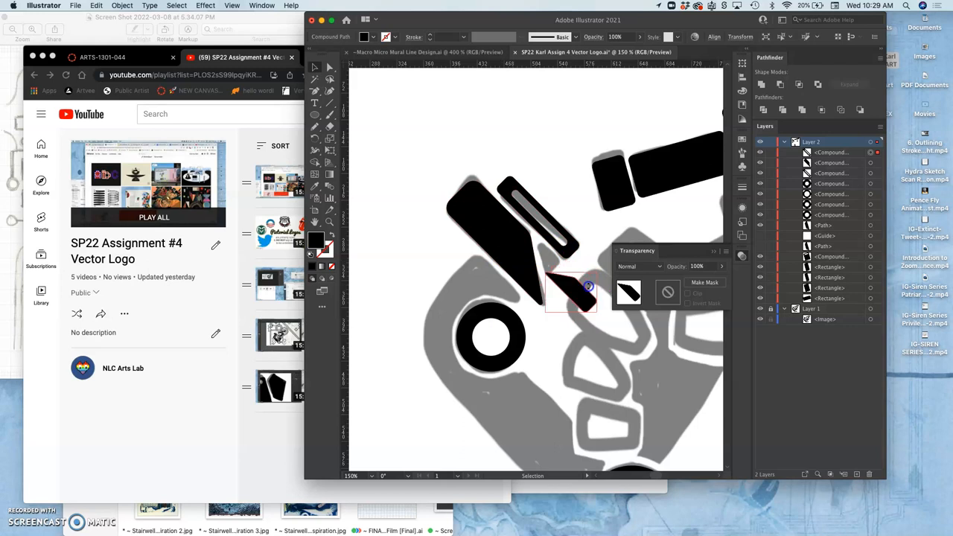
pyautogui.moveTo(587, 281)
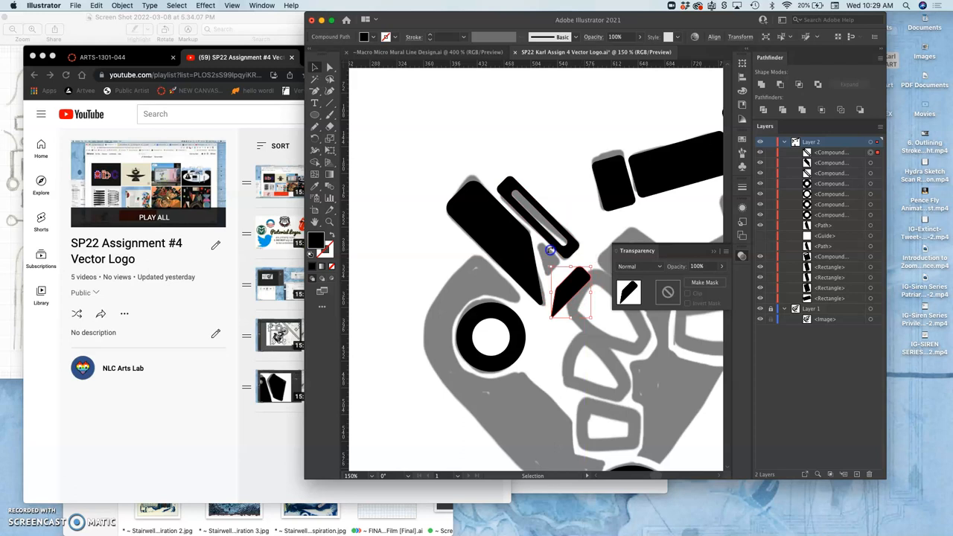
pyautogui.moveTo(569, 290); pyautogui.dragTo(567, 238)
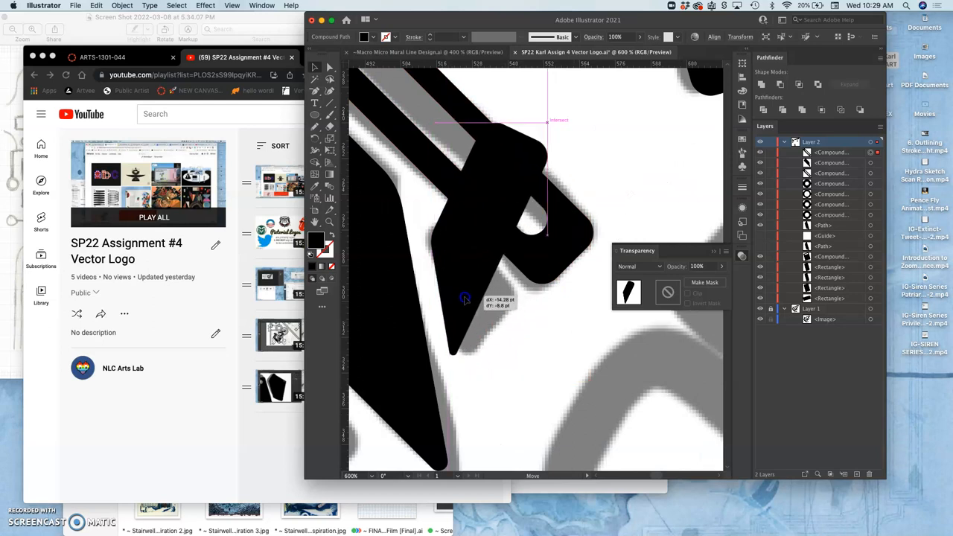
# Step: Nudge the piece over the sketch and sharpen its top rounded corner into a point
pyautogui.moveTo(464, 298); pyautogui.dragTo(420, 320)
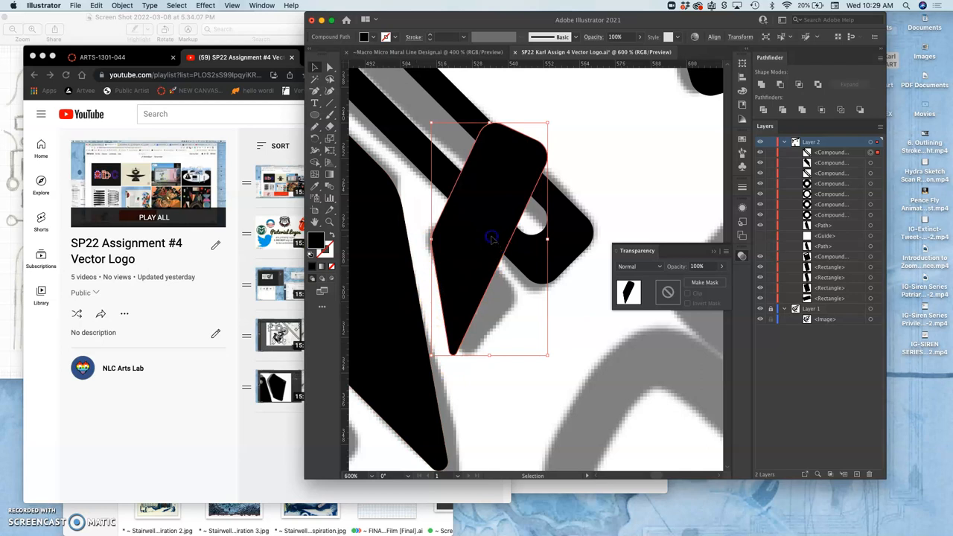
pyautogui.click(329, 68)
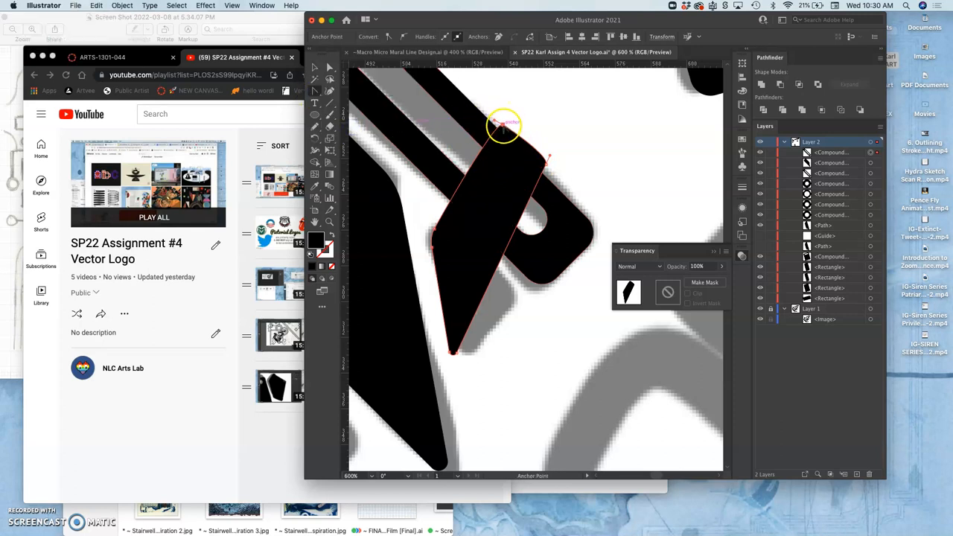
pyautogui.moveTo(506, 127); pyautogui.dragTo(547, 166)
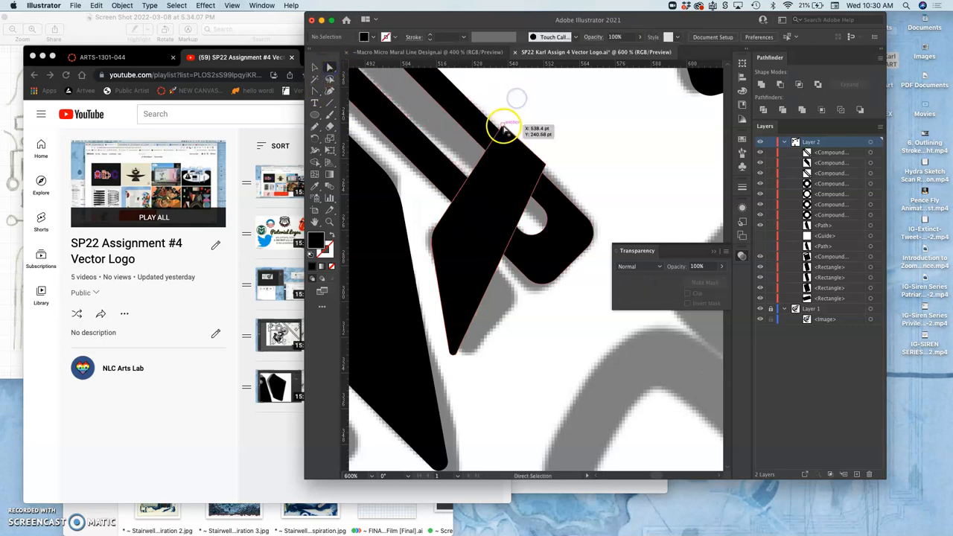
pyautogui.moveTo(506, 131); pyautogui.dragTo(460, 236)
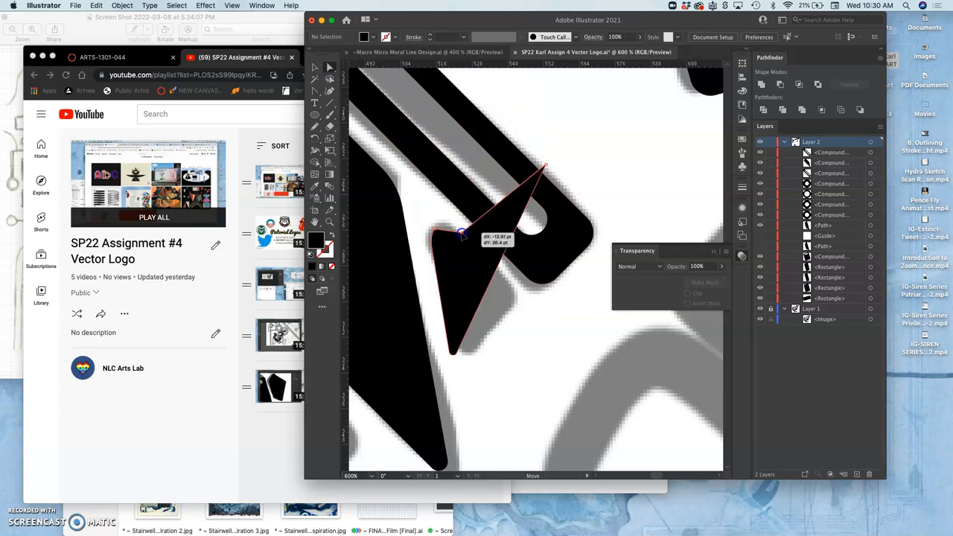
# Step: Drag the top and lower corner anchors onto the sketch edges to form the pointed wedge
pyautogui.moveTo(462, 235); pyautogui.dragTo(518, 298)
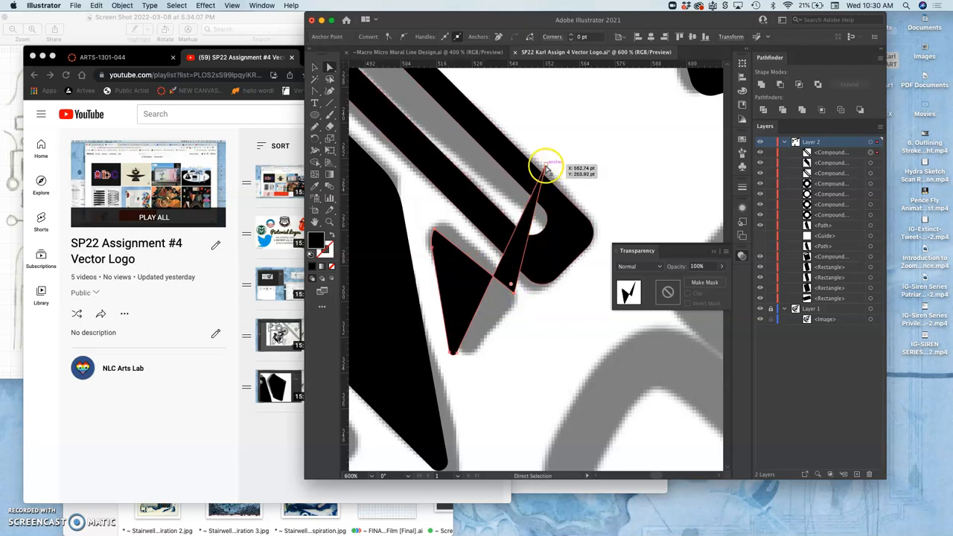
pyautogui.moveTo(543, 171); pyautogui.dragTo(482, 339)
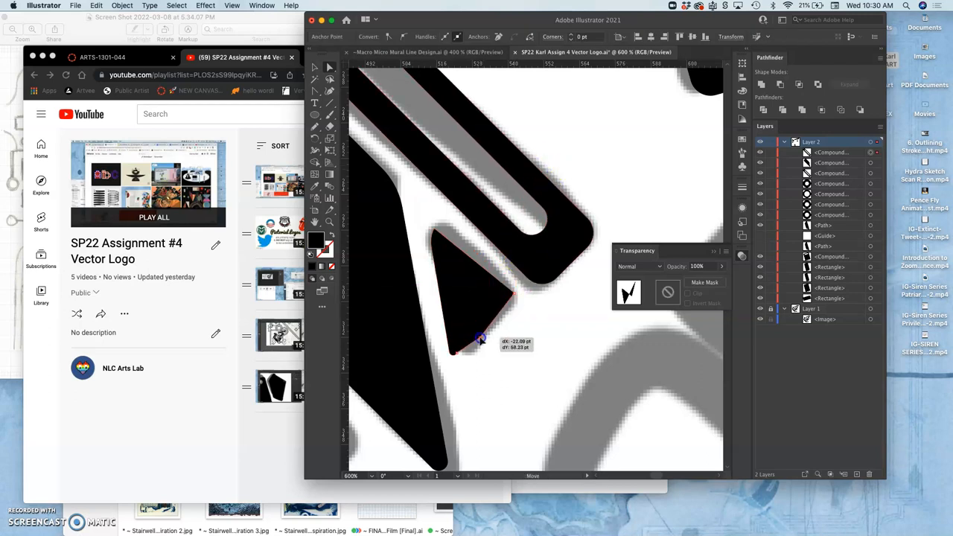
pyautogui.moveTo(482, 339); pyautogui.dragTo(503, 300)
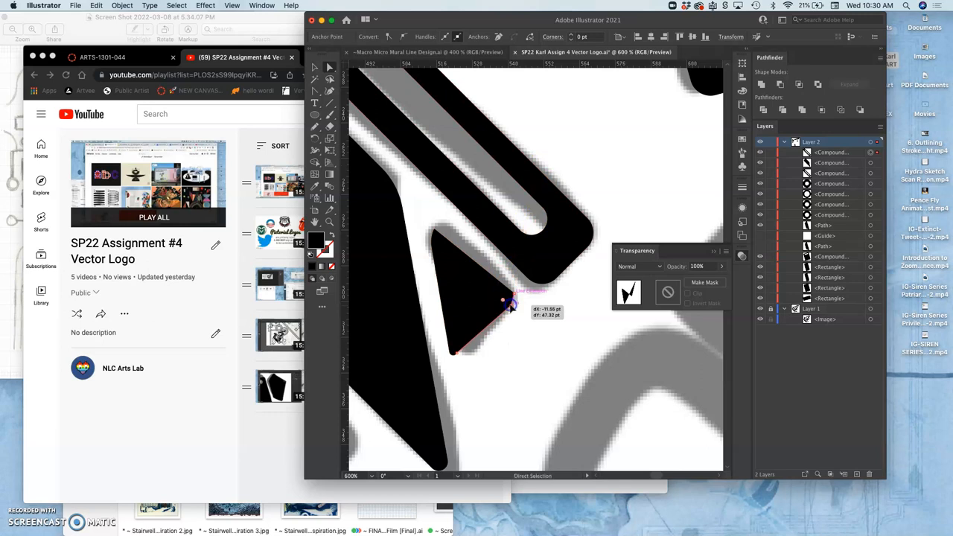
pyautogui.moveTo(503, 301); pyautogui.dragTo(464, 241)
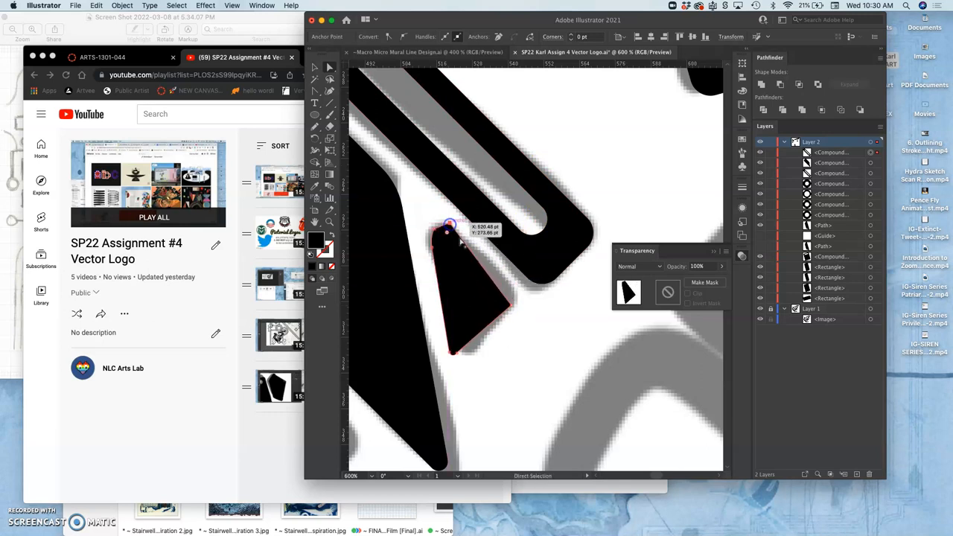
# Step: Move the angled piece's top and lower corner points onto the sketch outline
pyautogui.moveTo(450, 232); pyautogui.dragTo(518, 296)
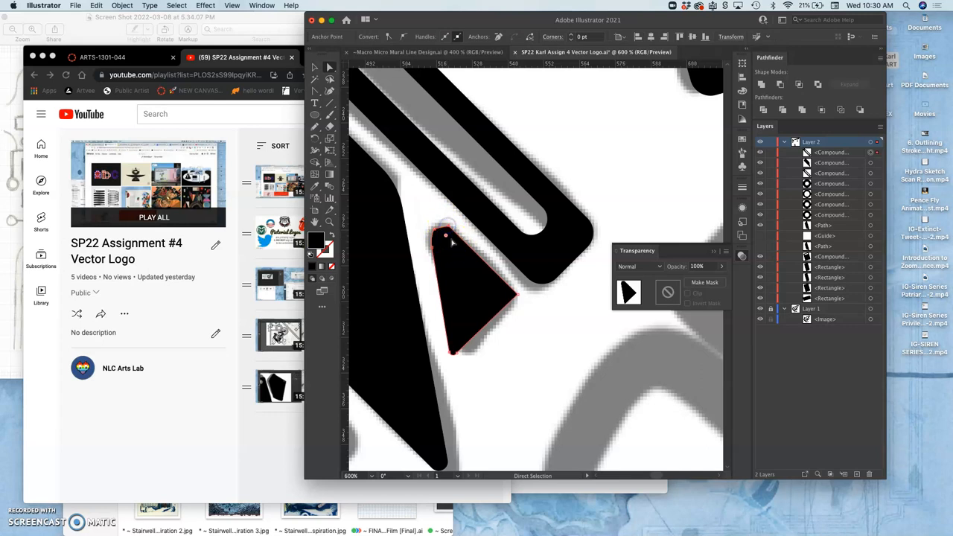
pyautogui.moveTo(445, 223); pyautogui.dragTo(440, 250)
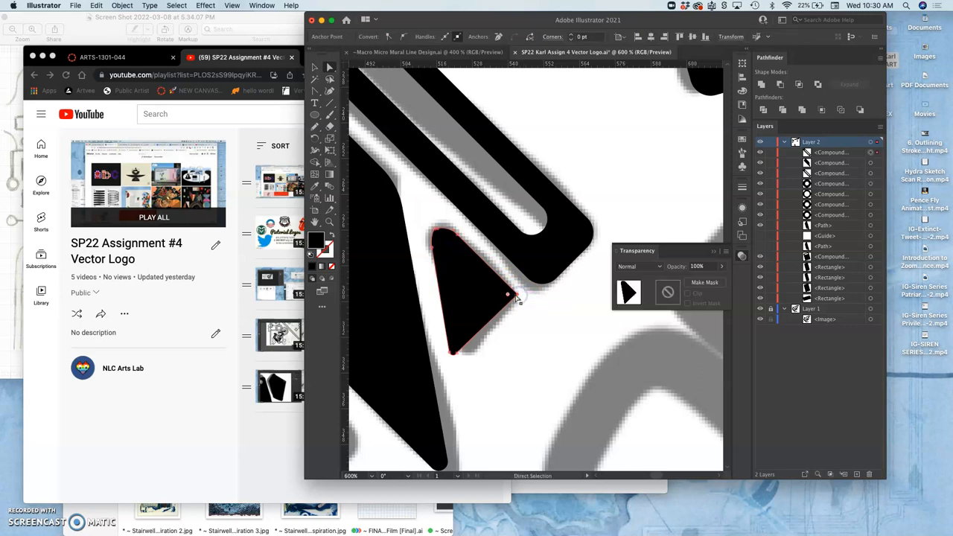
pyautogui.moveTo(509, 295); pyautogui.dragTo(494, 296)
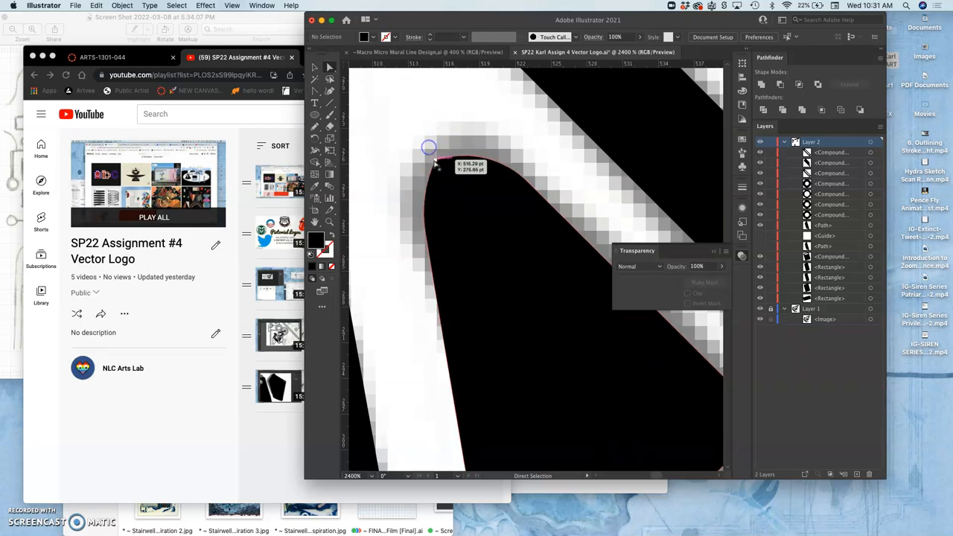
# Step: Round the piece's tip by adjusting its curve handles to fit the sketch's corner
pyautogui.moveTo(429, 148); pyautogui.dragTo(443, 161)
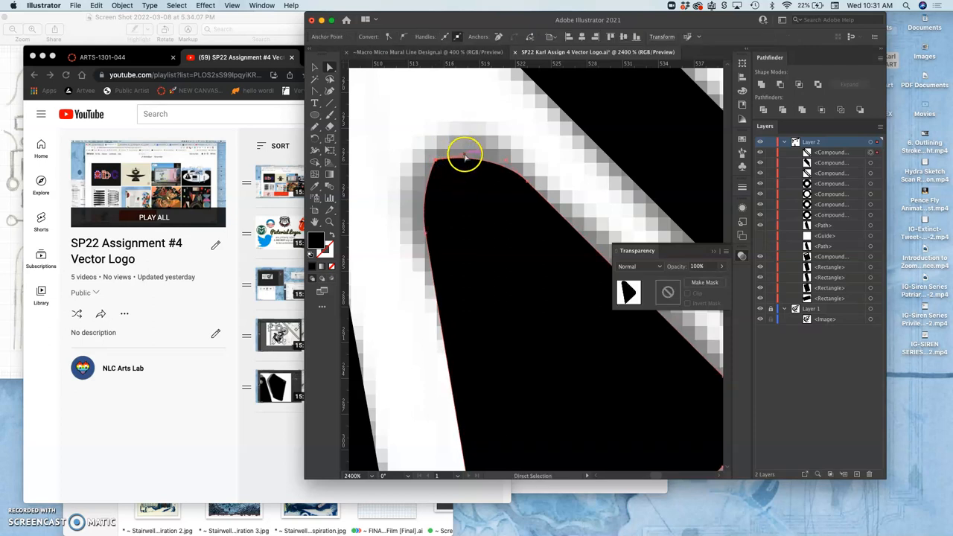
pyautogui.moveTo(465, 155); pyautogui.dragTo(458, 128)
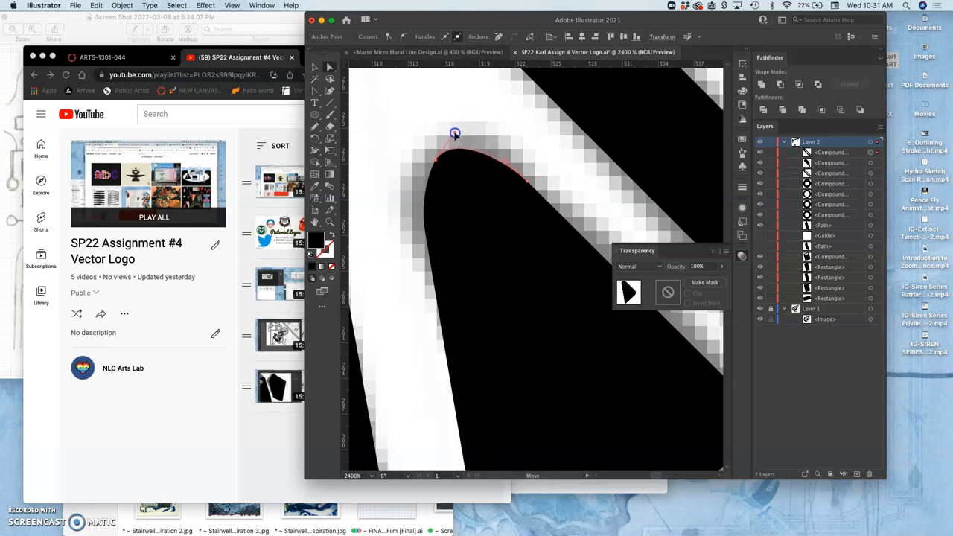
pyautogui.moveTo(455, 134); pyautogui.dragTo(506, 161)
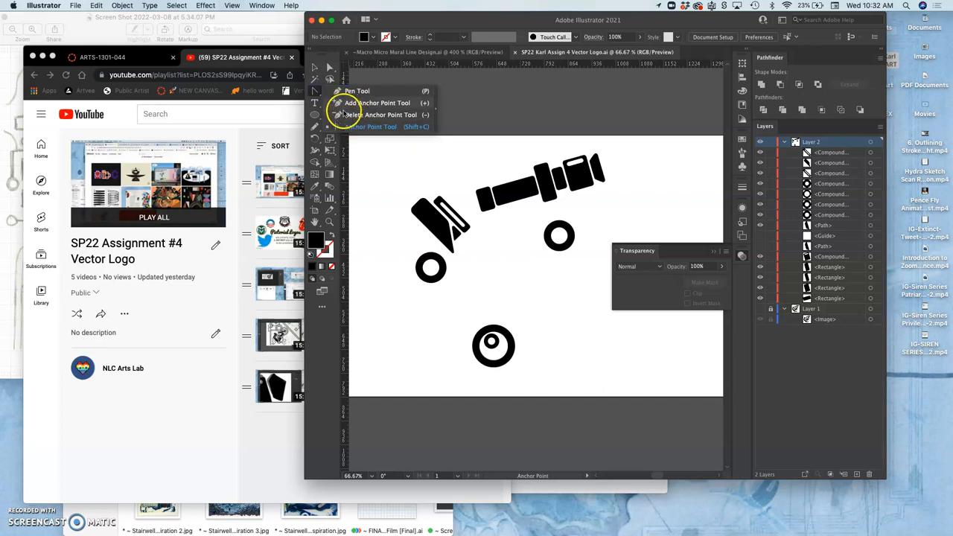
pyautogui.moveTo(402, 167)
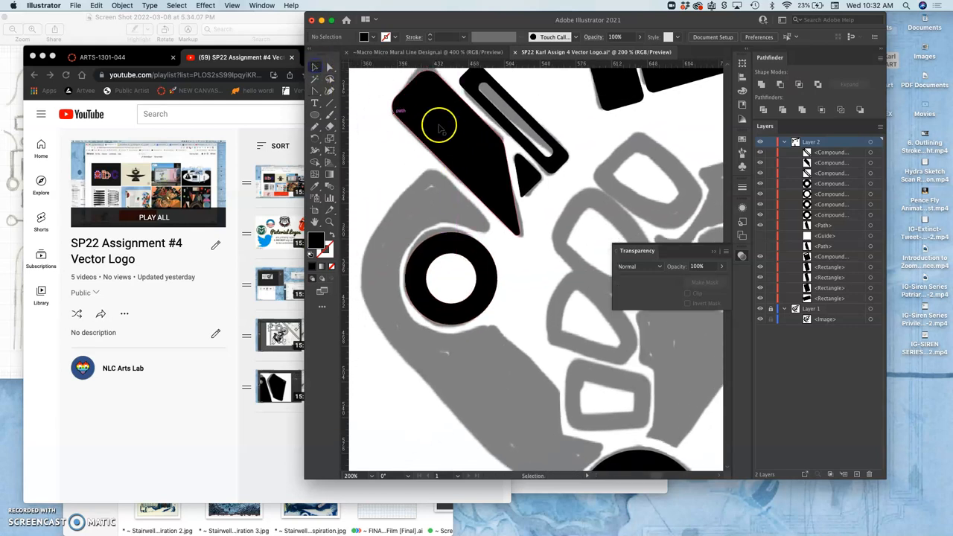
# Step: Lower the large diagonal shape's opacity to about 34% so the sketch shows through
pyautogui.click(461, 142)
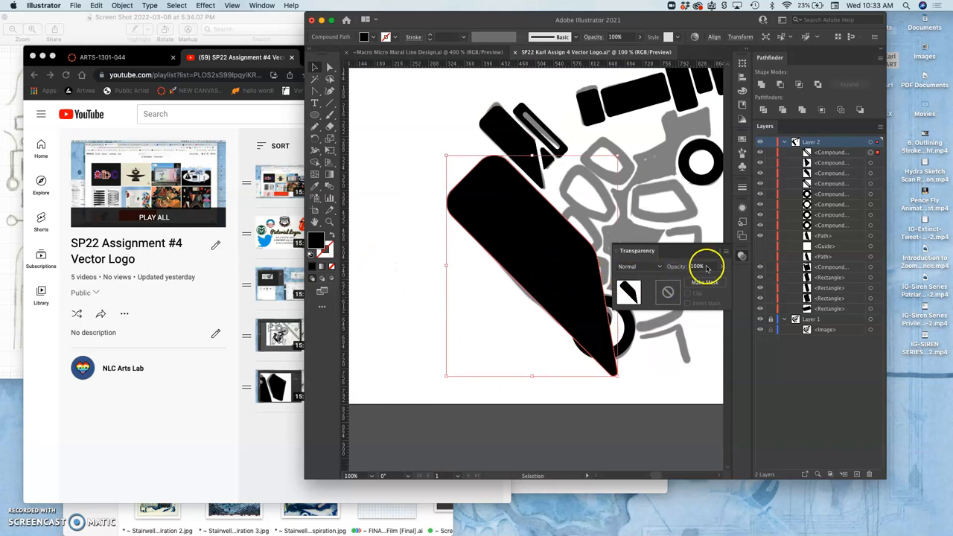
pyautogui.moveTo(707, 266); pyautogui.dragTo(709, 280)
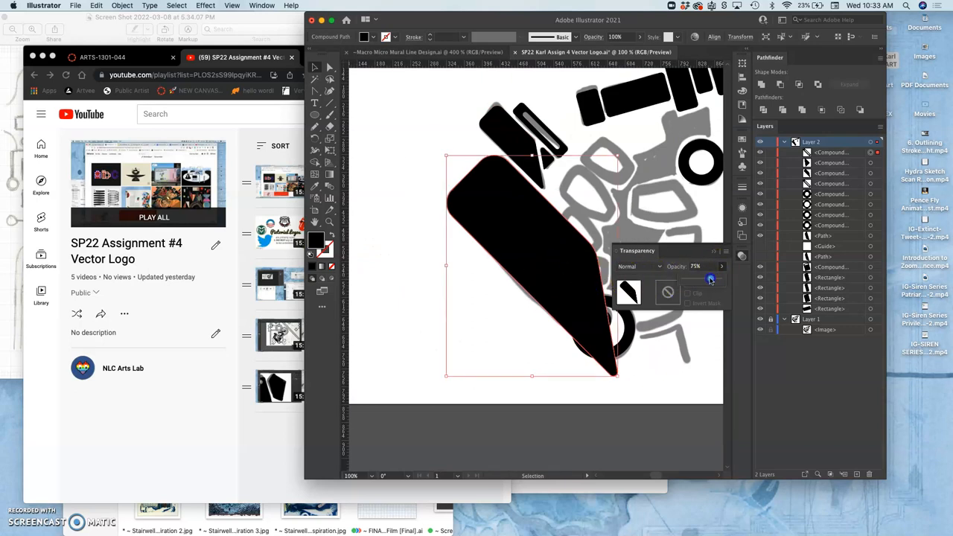
pyautogui.moveTo(720, 278); pyautogui.dragTo(693, 279)
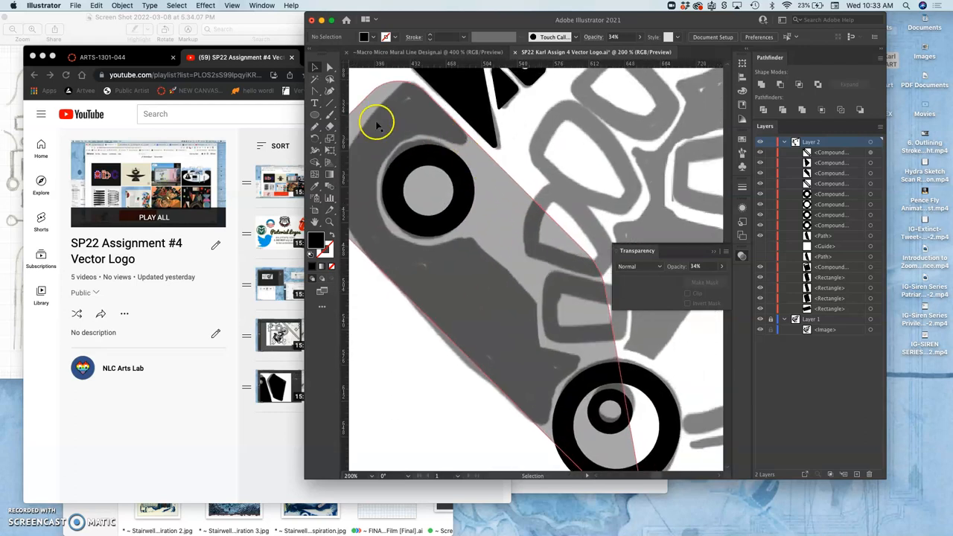
# Step: Add an anchor point on the translucent shape's right edge with the Add Anchor Point tool
pyautogui.click(316, 101)
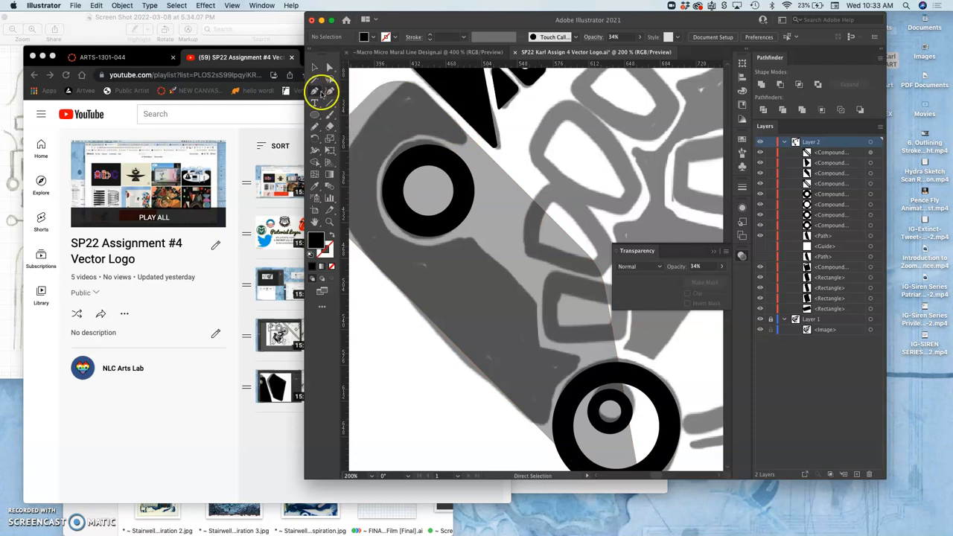
pyautogui.click(315, 92)
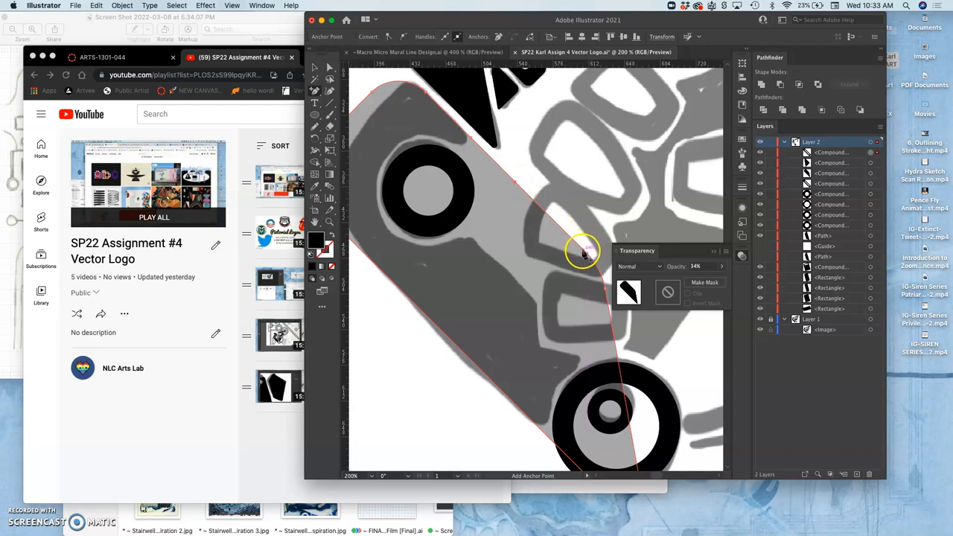
pyautogui.moveTo(578, 244)
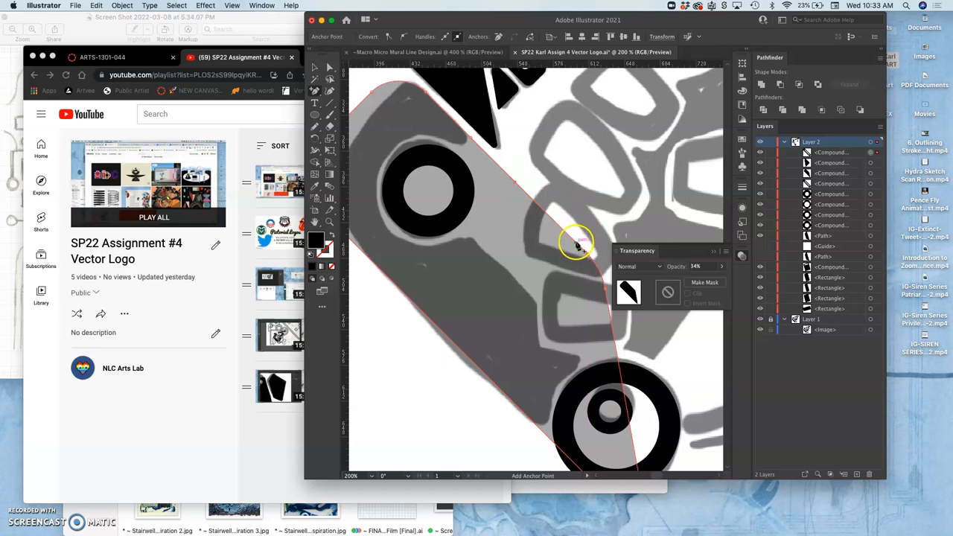
pyautogui.click(331, 68)
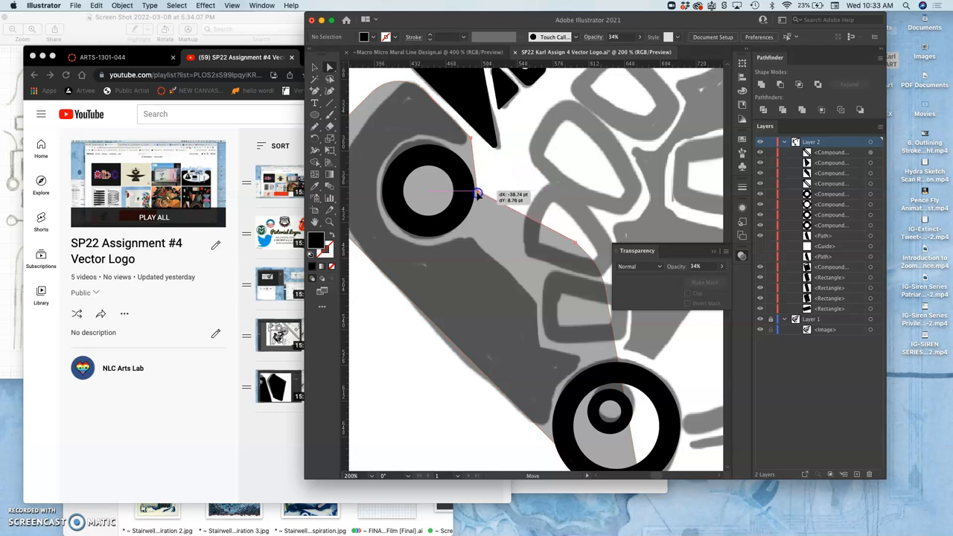
# Step: Drag the new and neighbouring points inward to start the arm's elbow bend
pyautogui.moveTo(478, 194); pyautogui.dragTo(469, 238)
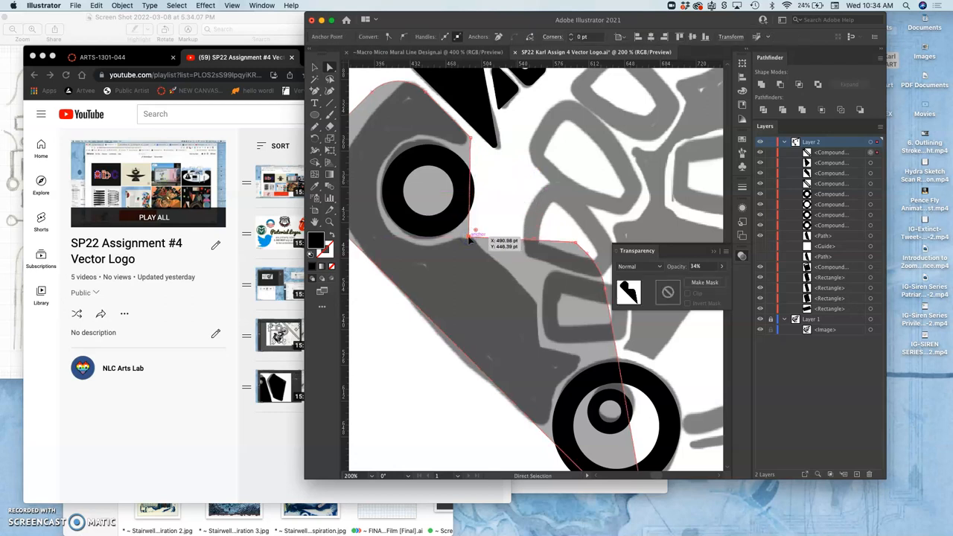
pyautogui.moveTo(473, 241); pyautogui.dragTo(569, 261)
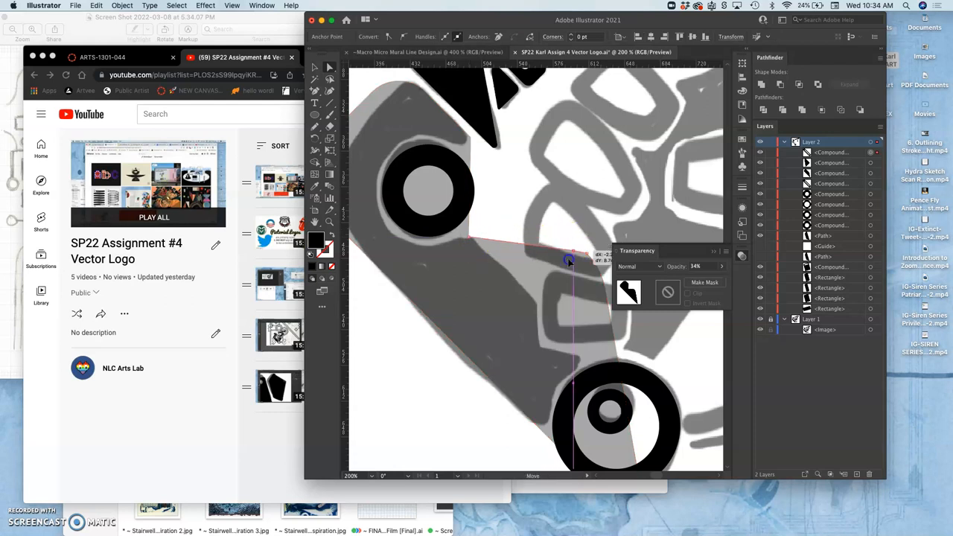
pyautogui.moveTo(569, 259); pyautogui.dragTo(544, 304)
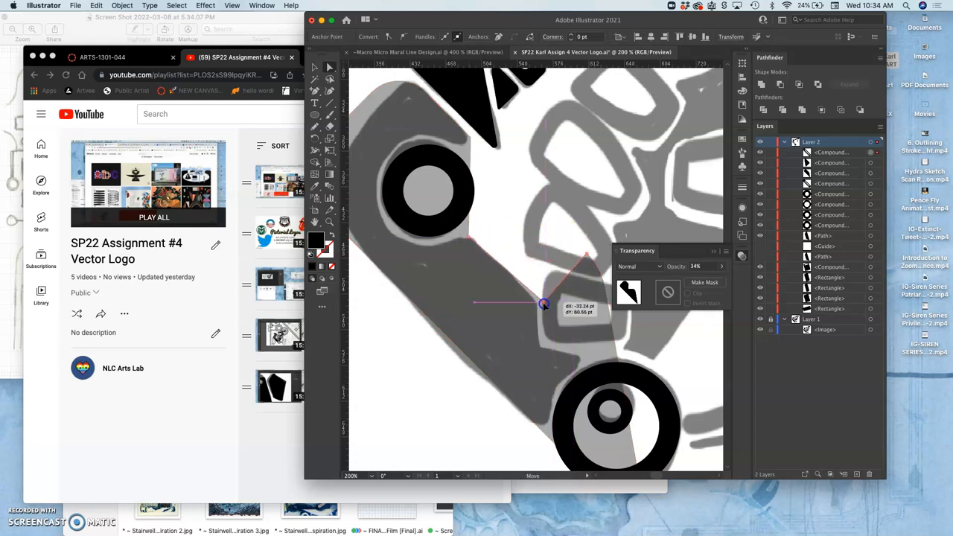
pyautogui.moveTo(543, 305); pyautogui.dragTo(542, 311)
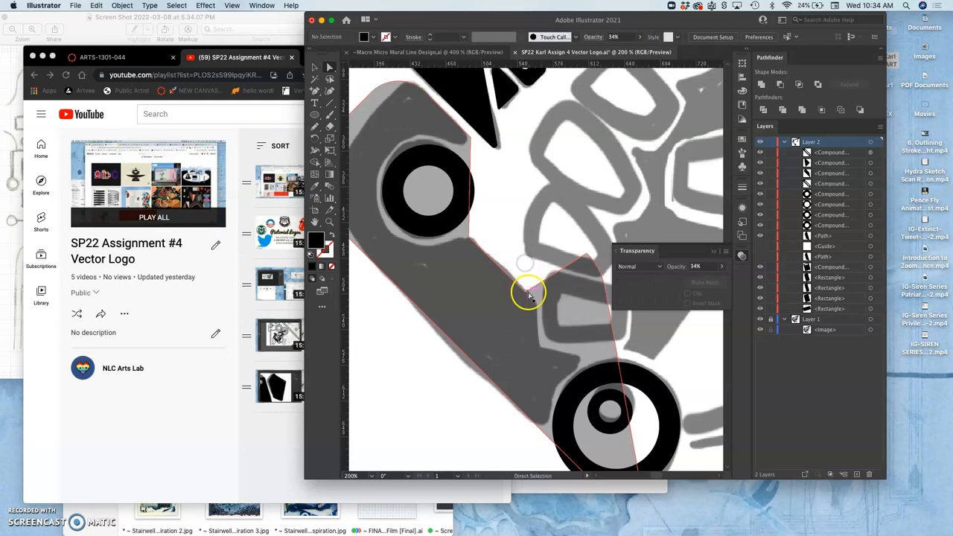
# Step: Refine the bend edge and place the lower point near the bottom circle
pyautogui.moveTo(528, 290); pyautogui.dragTo(534, 301)
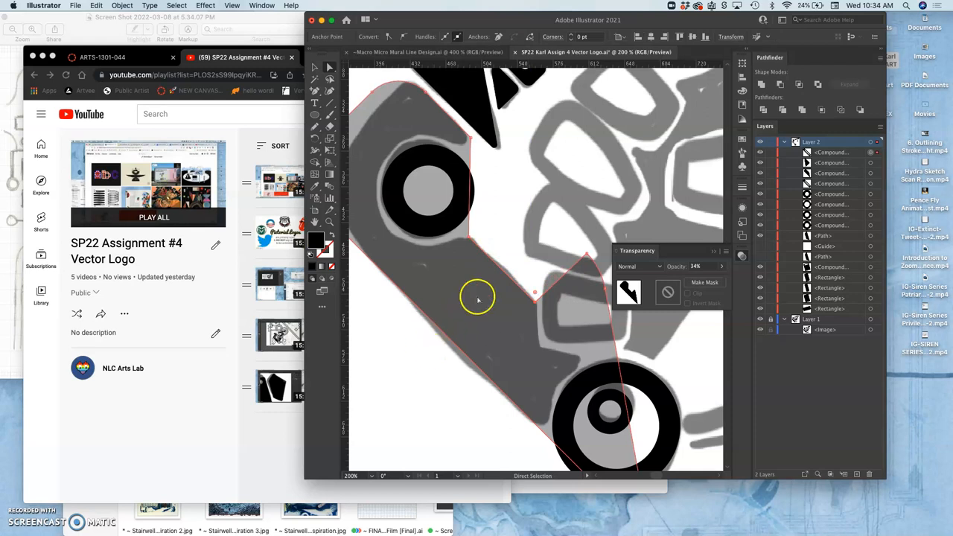
pyautogui.moveTo(372, 207)
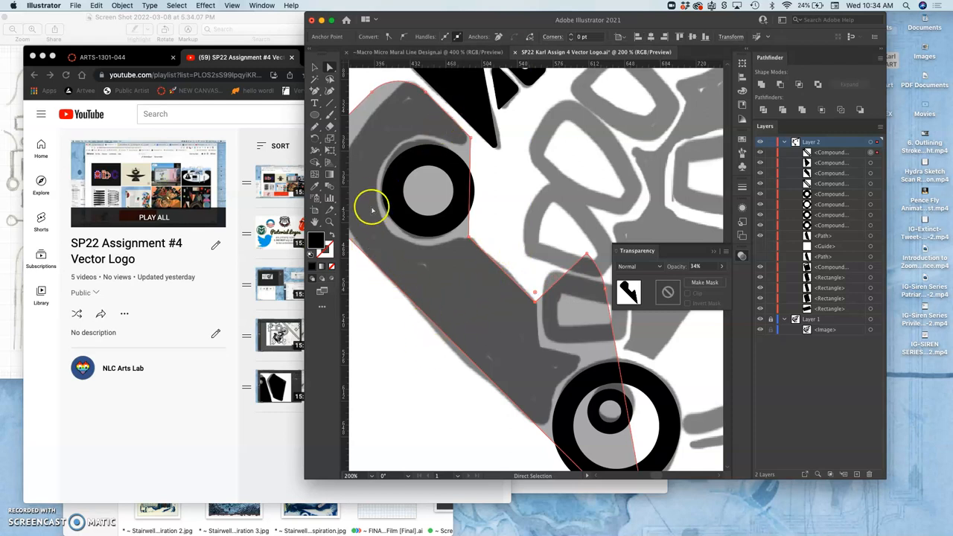
pyautogui.moveTo(530, 283)
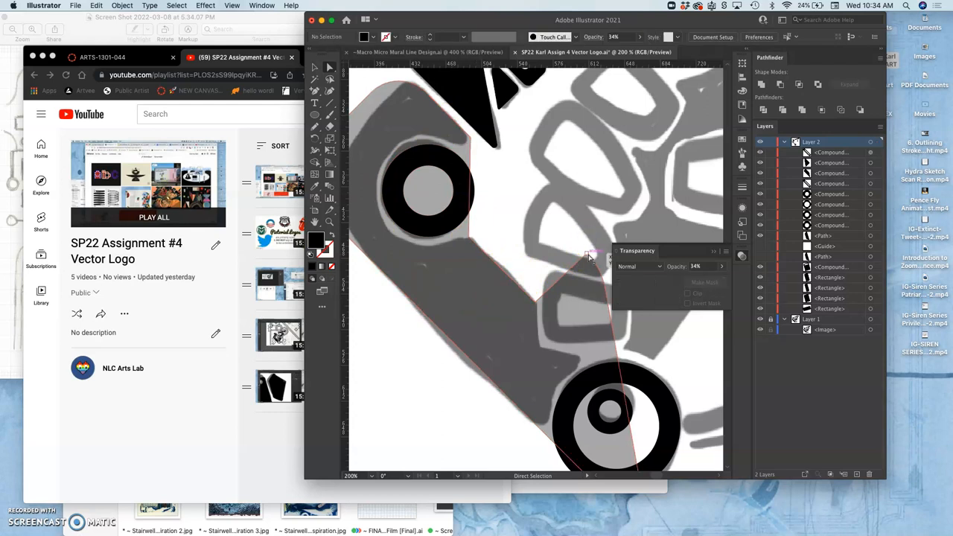
pyautogui.moveTo(588, 256); pyautogui.dragTo(559, 333)
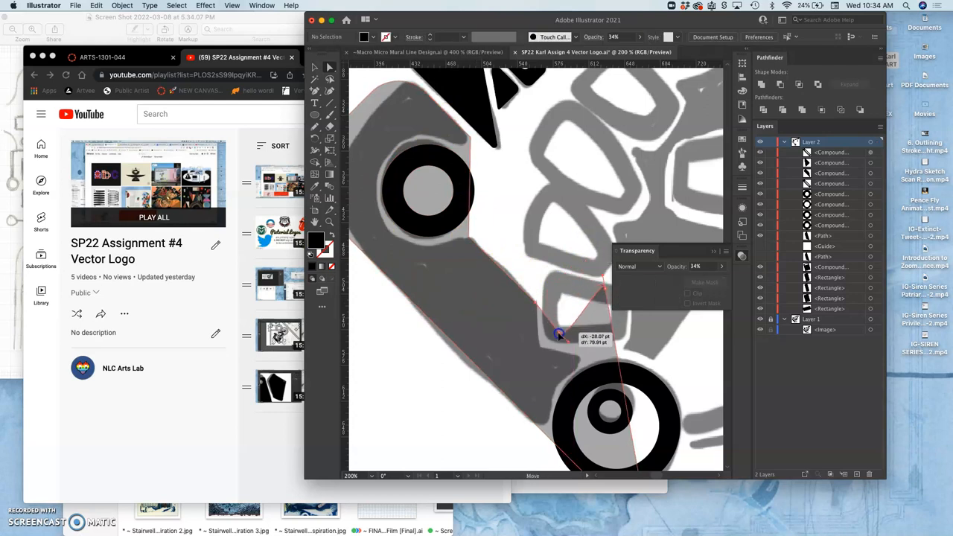
pyautogui.moveTo(558, 335); pyautogui.dragTo(539, 349)
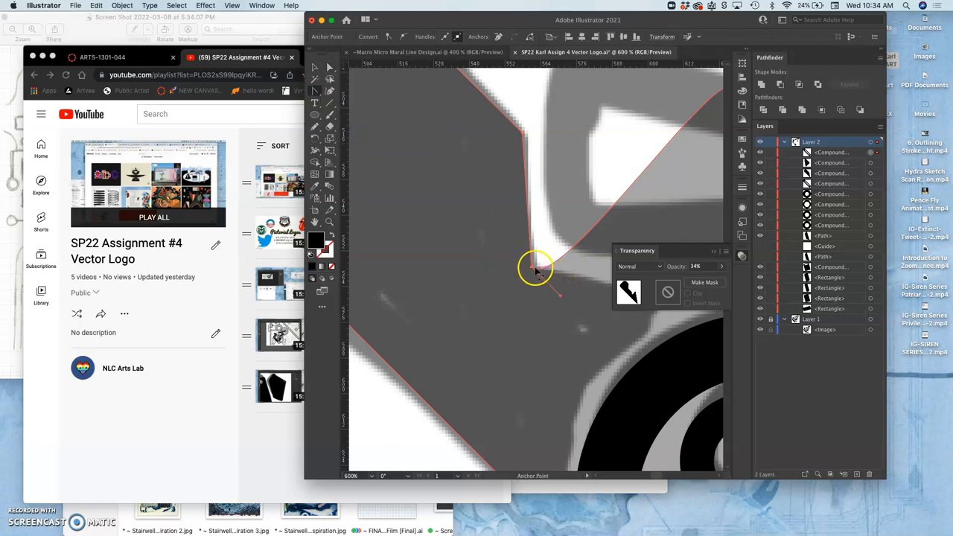
# Step: At 600% zoom, nudge the arm's inner corner and bottom tip points into place on the sketch
pyautogui.moveTo(534, 270); pyautogui.dragTo(575, 306)
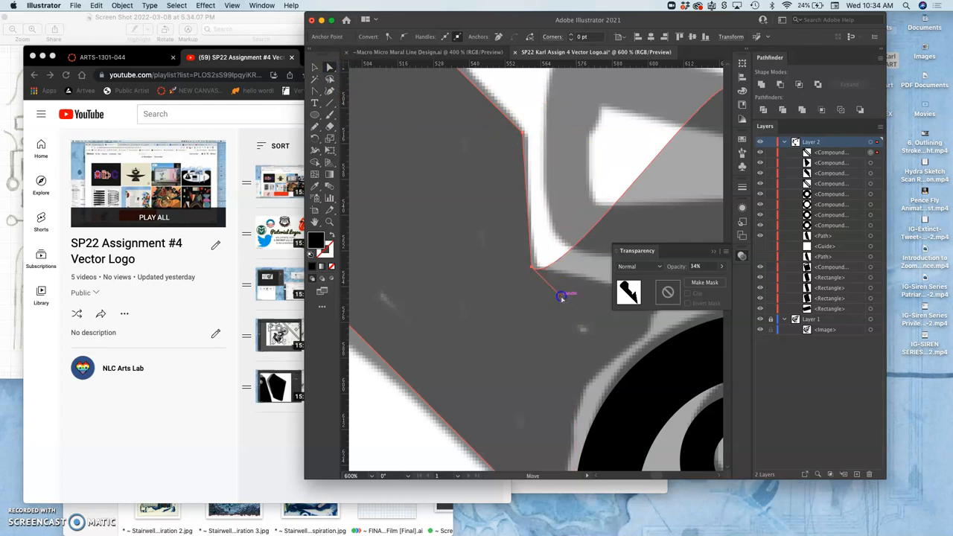
pyautogui.moveTo(559, 296); pyautogui.dragTo(533, 265)
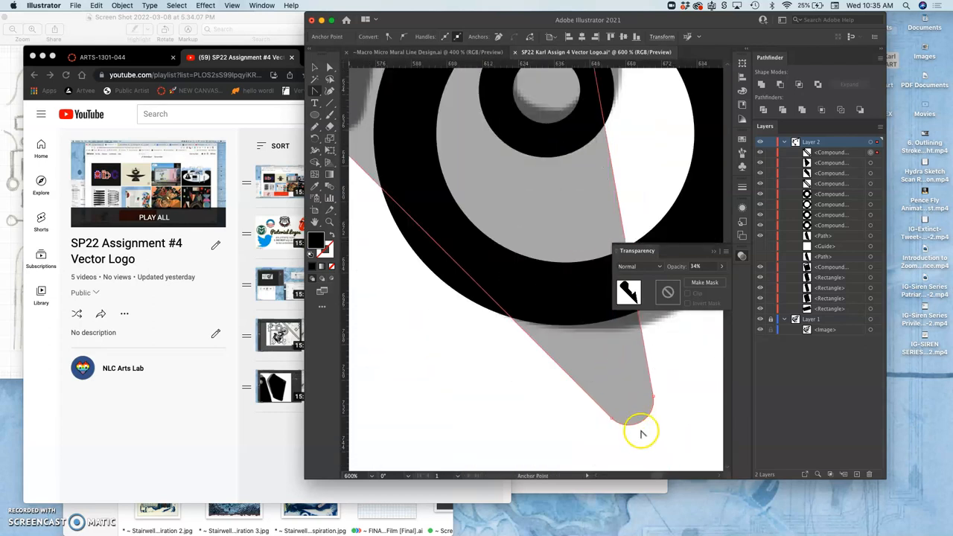
pyautogui.moveTo(641, 433); pyautogui.dragTo(652, 393)
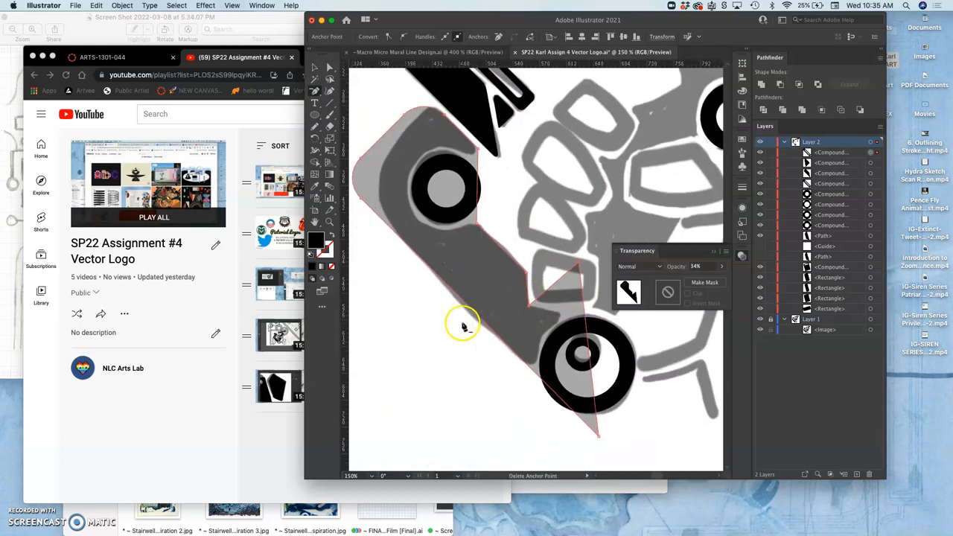
# Step: Delete the stray anchor point and reposition a point along the bend edge
pyautogui.click(327, 68)
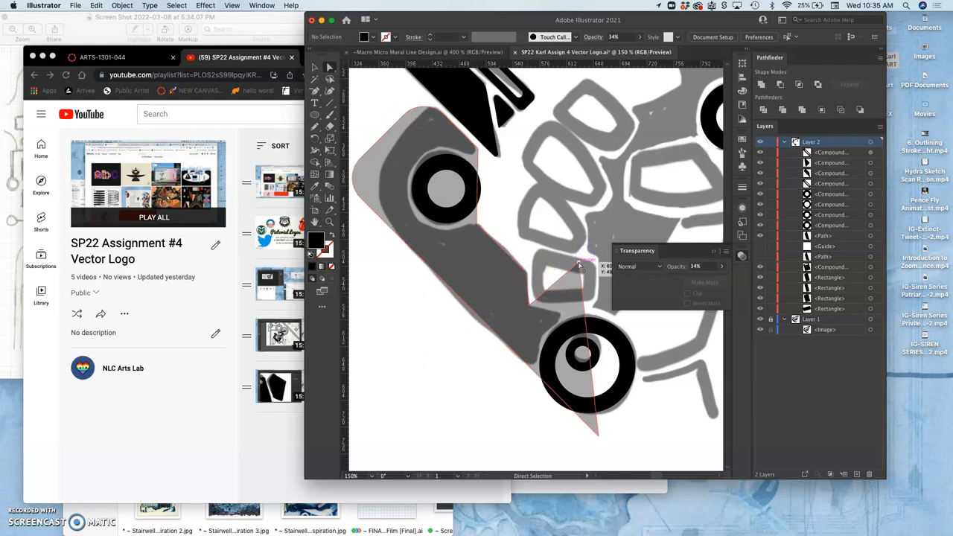
pyautogui.moveTo(579, 265); pyautogui.dragTo(560, 312)
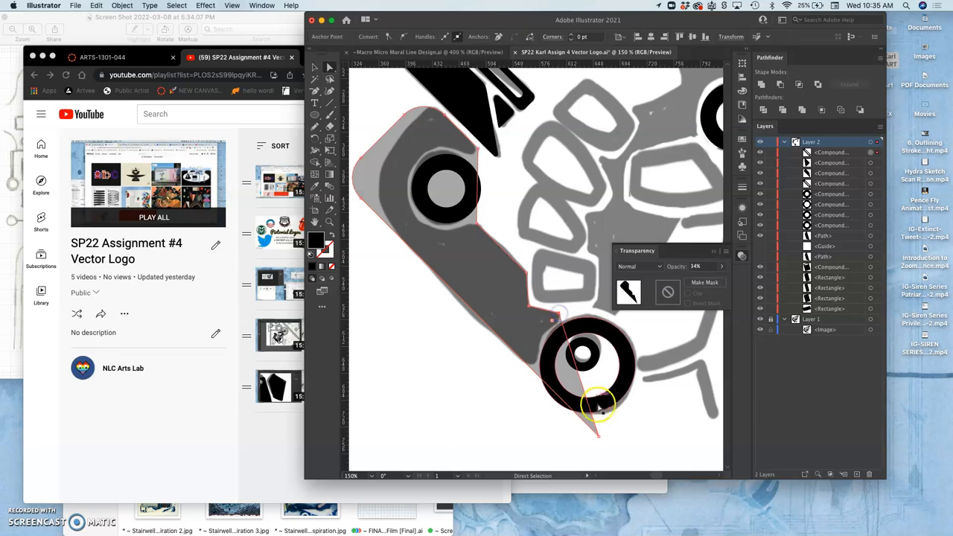
# Step: Pull the arm's lower tip back so it ends against the lower ring
pyautogui.moveTo(599, 402); pyautogui.dragTo(568, 413)
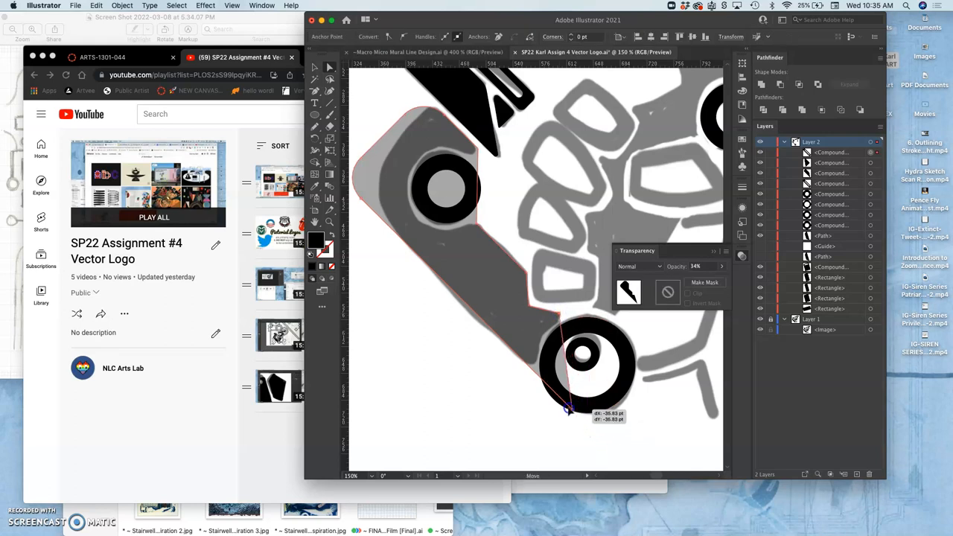
pyautogui.moveTo(569, 411); pyautogui.dragTo(533, 367)
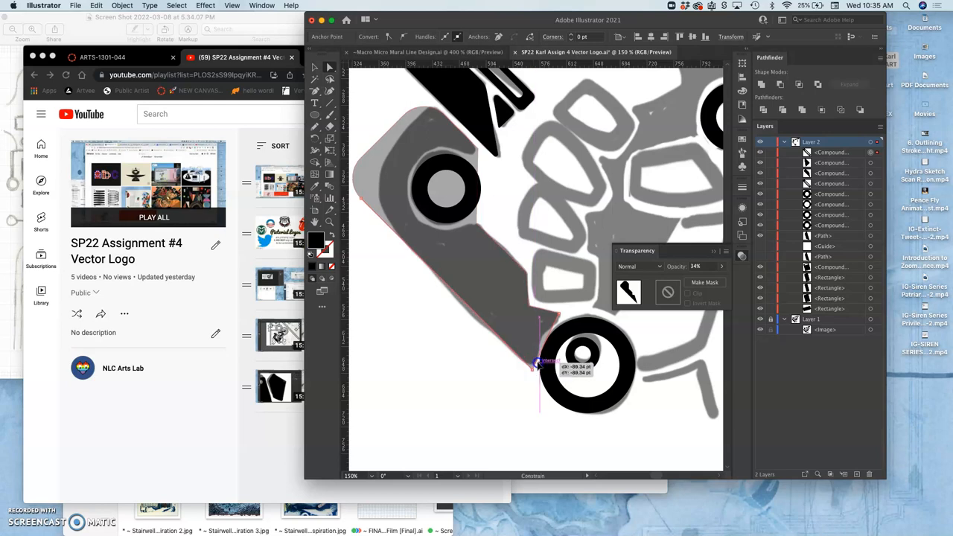
pyautogui.moveTo(536, 365); pyautogui.dragTo(530, 359)
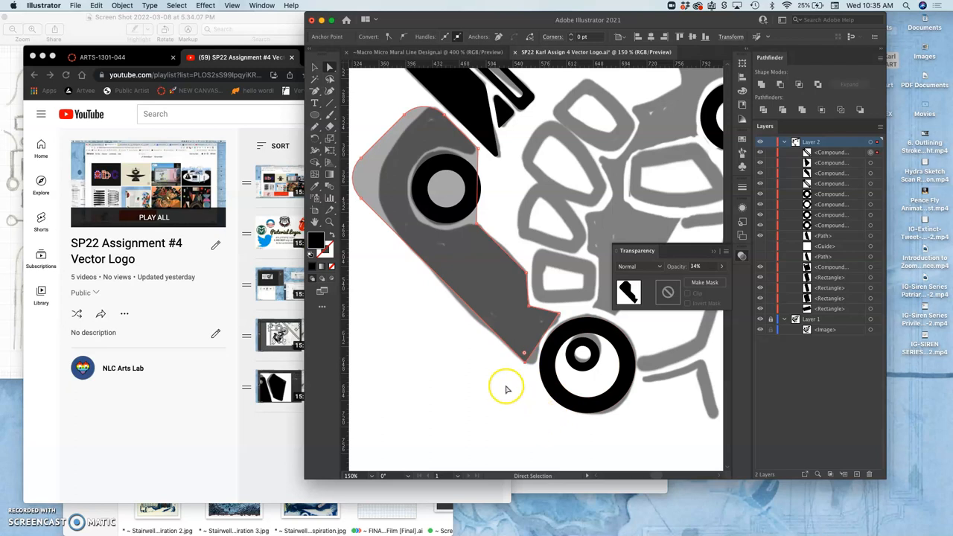
pyautogui.moveTo(485, 373)
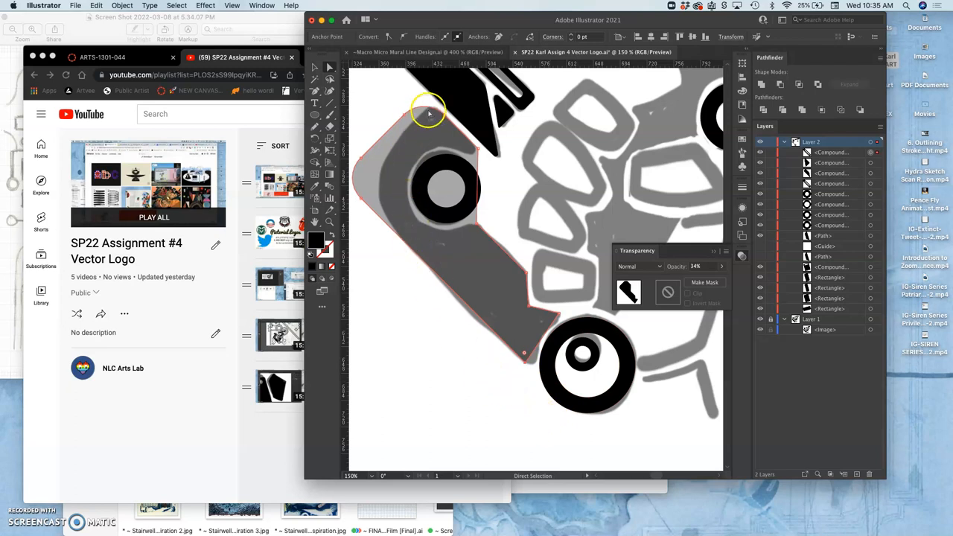
pyautogui.moveTo(384, 205)
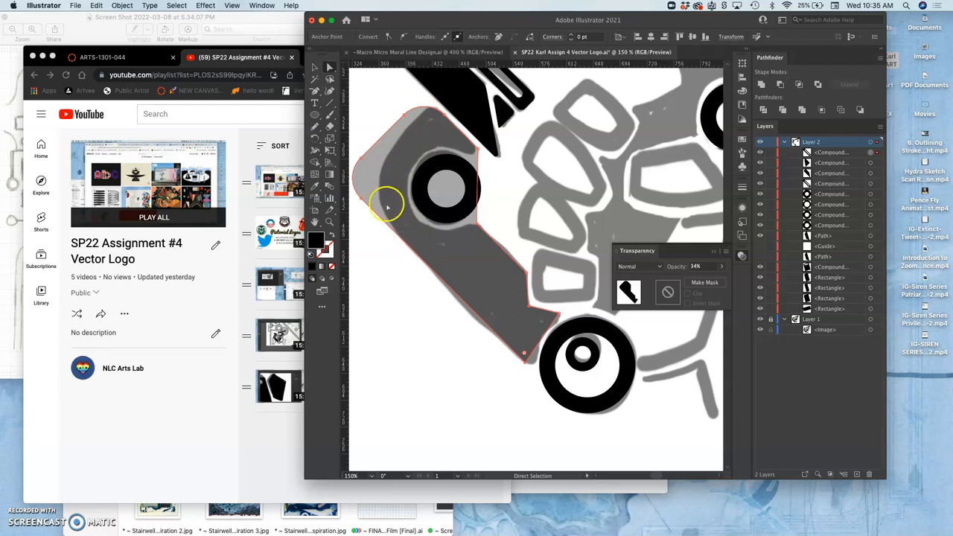